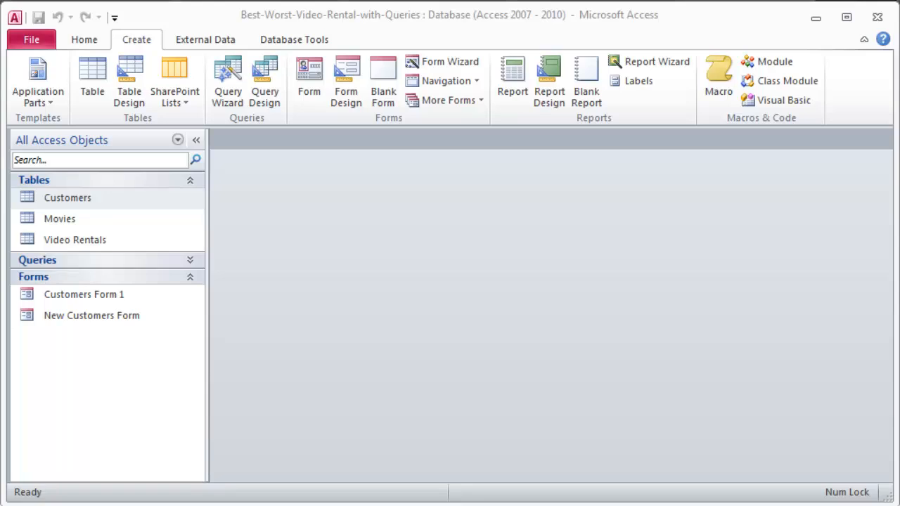
{"action": "mouse_move", "coordinate": [39, 436]}
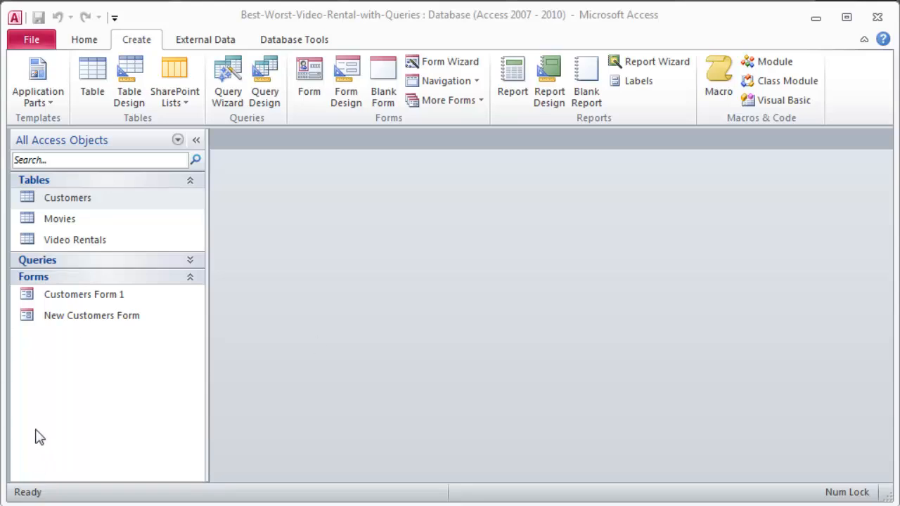
Open and close the Customers table, then the Heavy Renters query results
{"action": "left_click", "coordinate": [91, 315]}
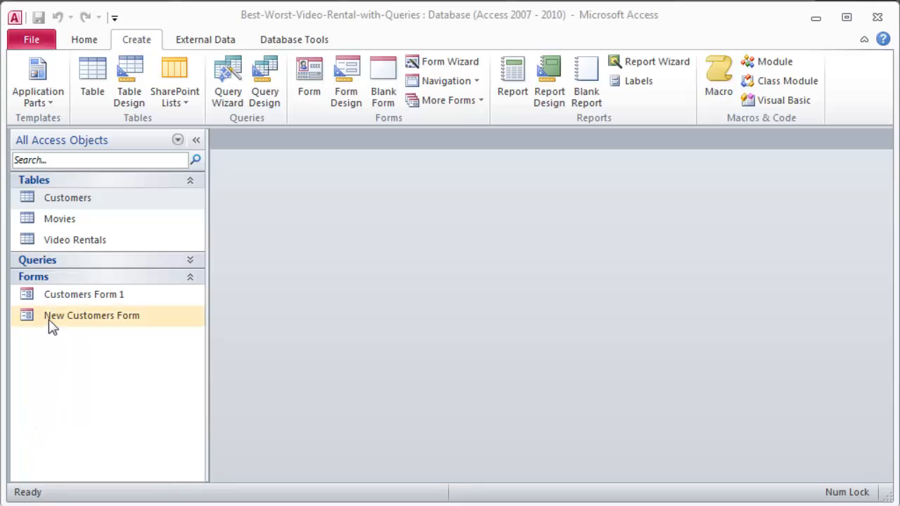
{"action": "mouse_move", "coordinate": [51, 315]}
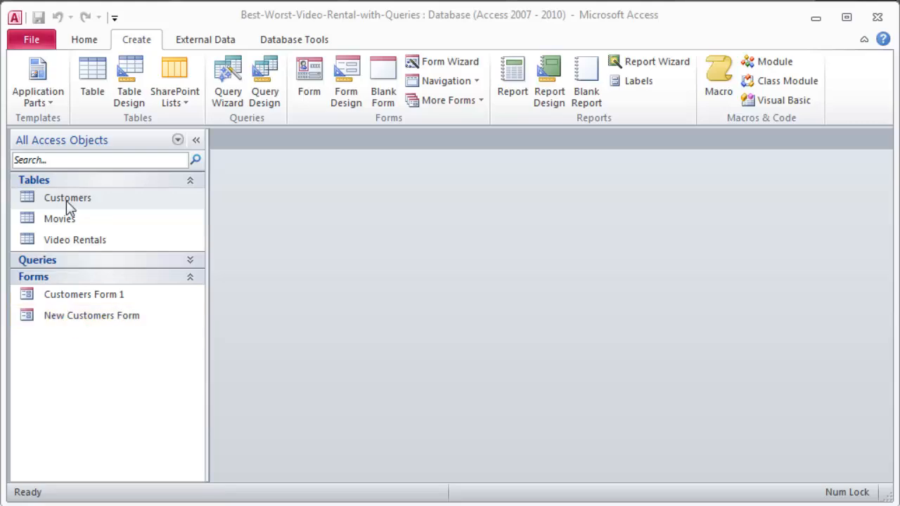
{"action": "double_click", "coordinate": [67, 197]}
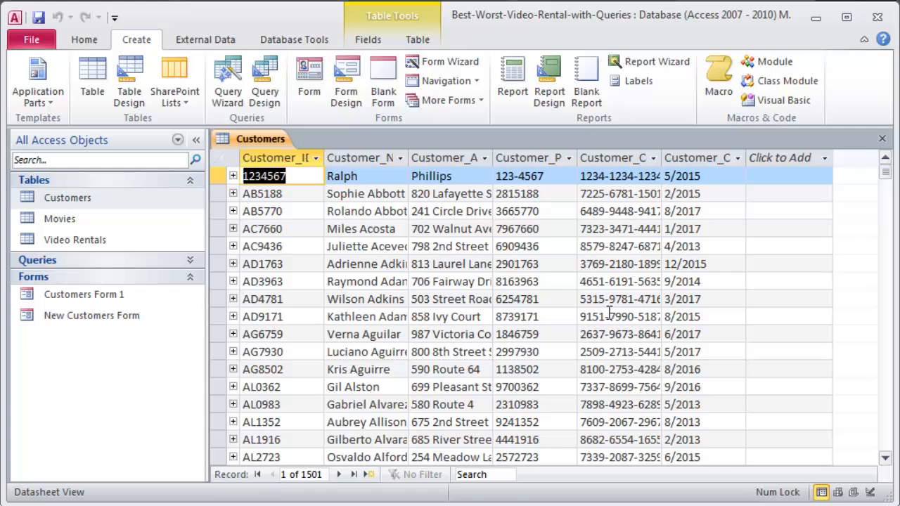
{"action": "left_click", "coordinate": [881, 138]}
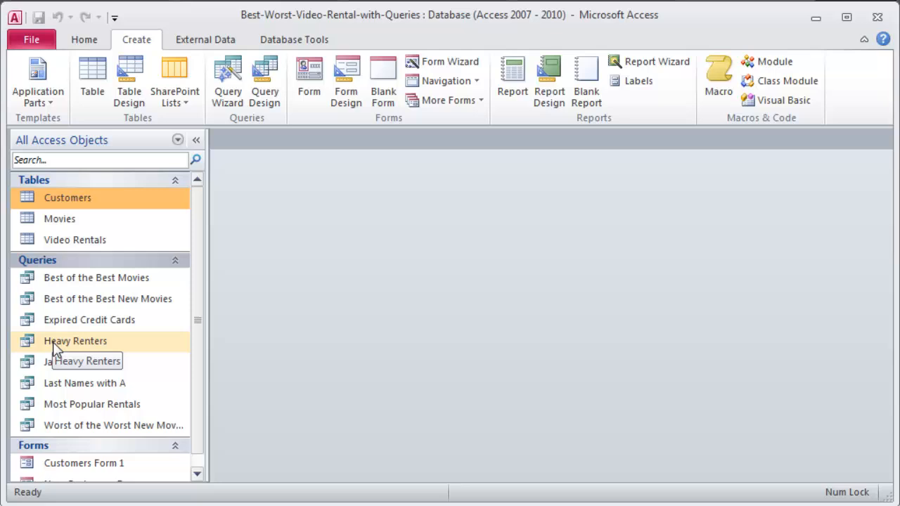
{"action": "double_click", "coordinate": [75, 341]}
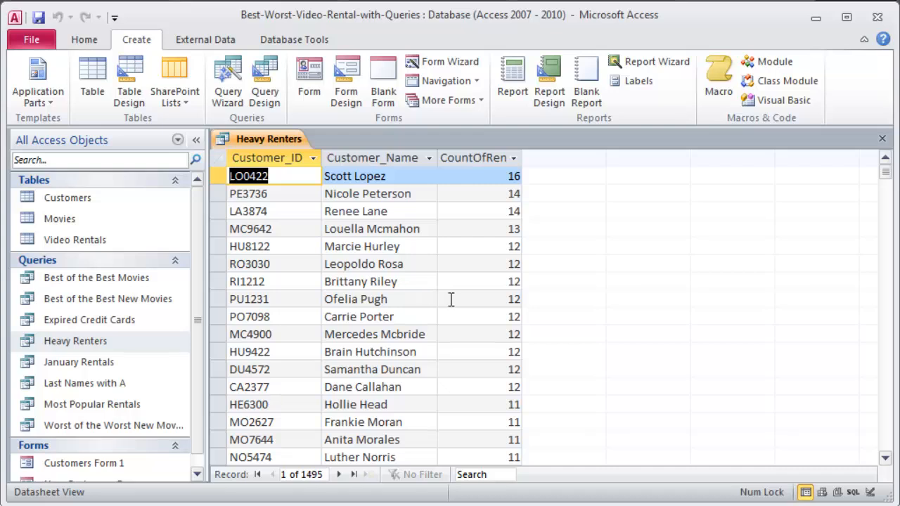
{"action": "left_click", "coordinate": [881, 139]}
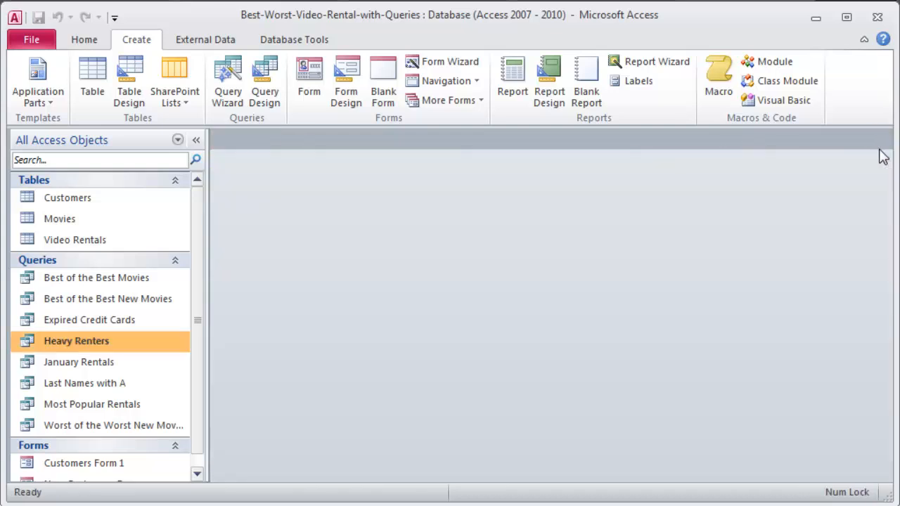
{"action": "mouse_move", "coordinate": [878, 163]}
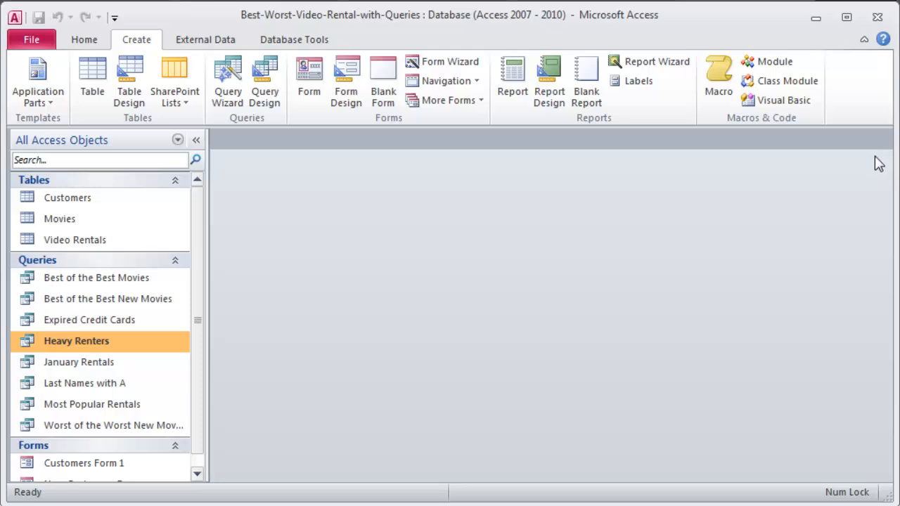
{"action": "mouse_move", "coordinate": [868, 167]}
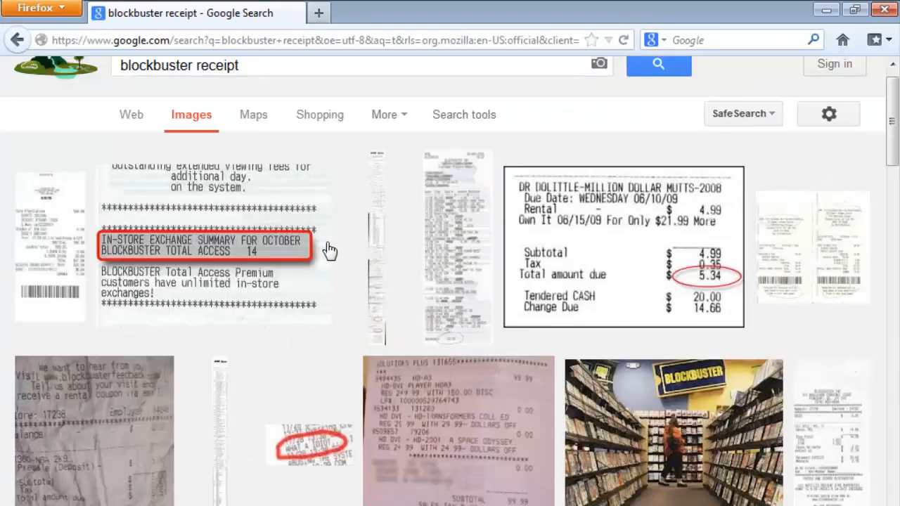
Enlarge the Walmart and Blockbuster receipt images in Google Images, then close Firefox
{"action": "scroll", "scroll_direction": "down", "scroll_amount": 3}
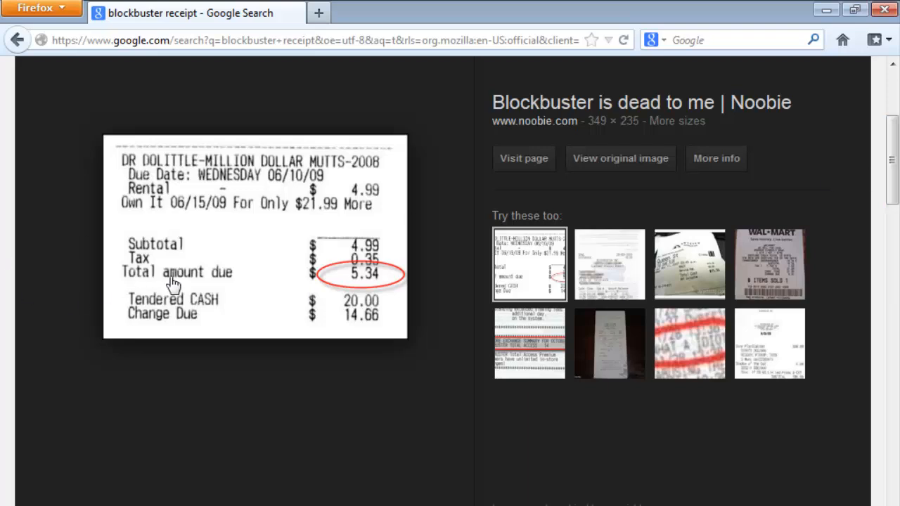
{"action": "mouse_move", "coordinate": [309, 289]}
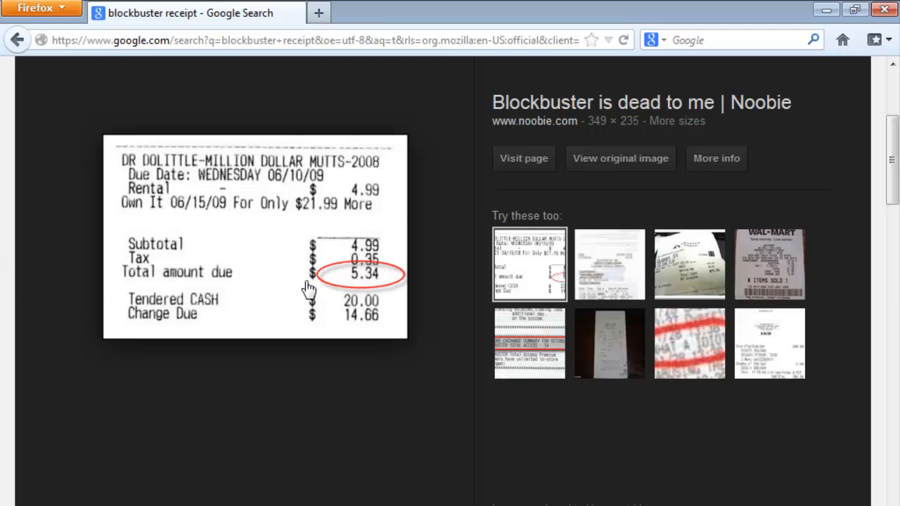
{"action": "mouse_move", "coordinate": [246, 231]}
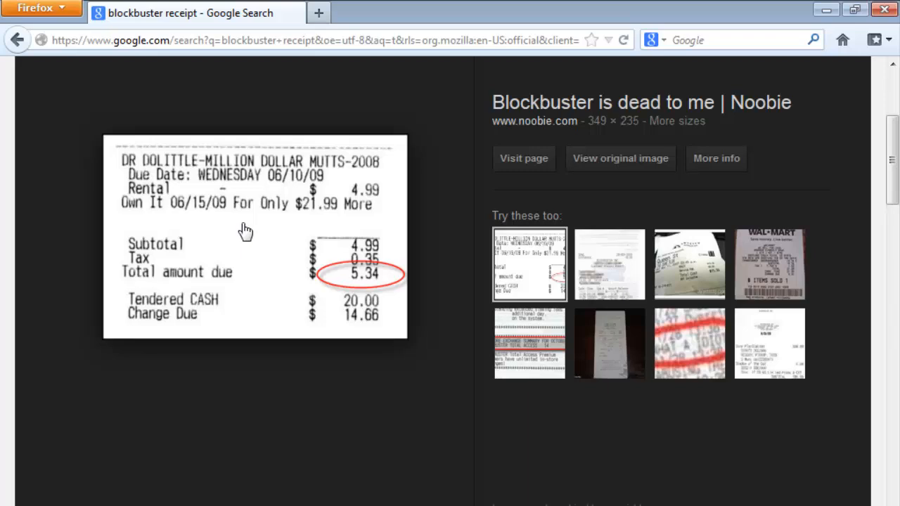
{"action": "left_click", "coordinate": [769, 263]}
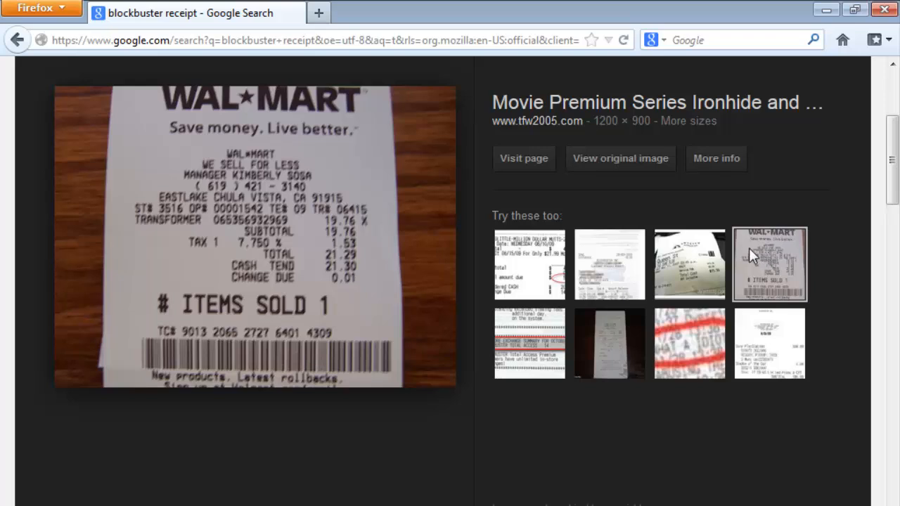
{"action": "left_click", "coordinate": [768, 344]}
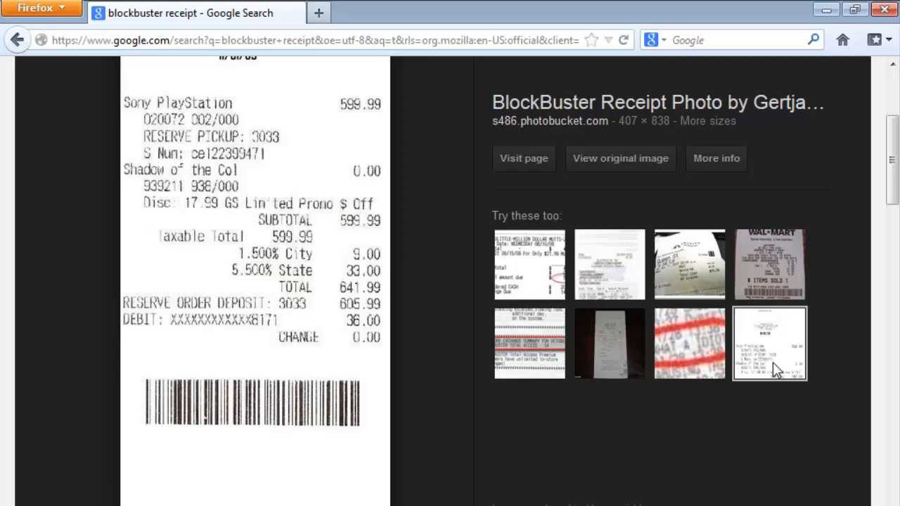
{"action": "scroll", "scroll_direction": "down", "scroll_amount": 3}
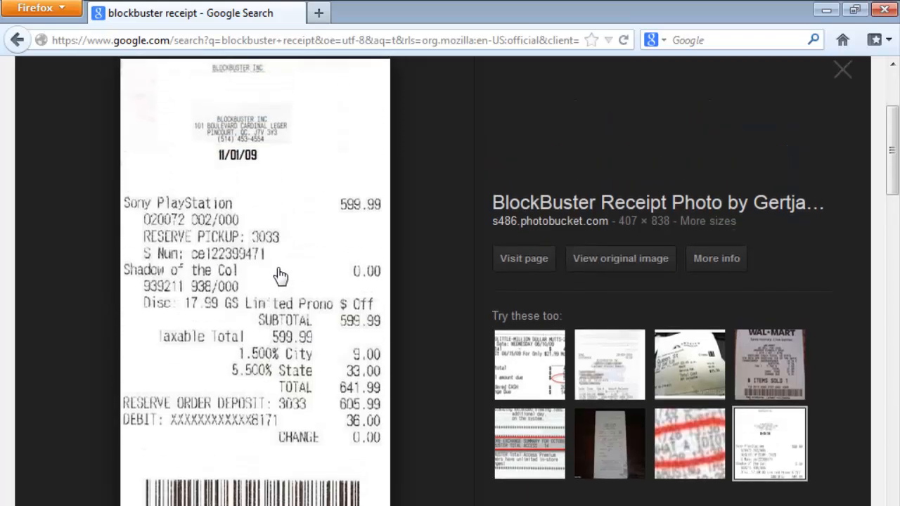
{"action": "mouse_move", "coordinate": [336, 302]}
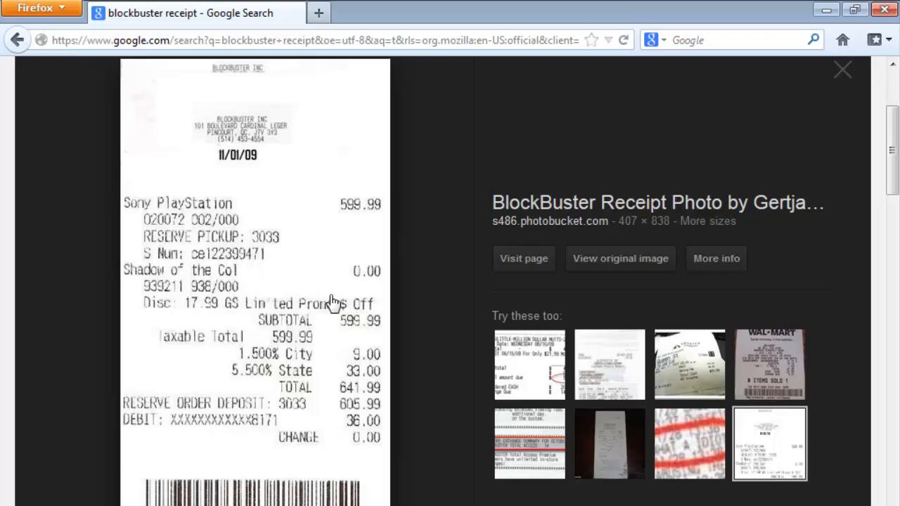
{"action": "mouse_move", "coordinate": [561, 114]}
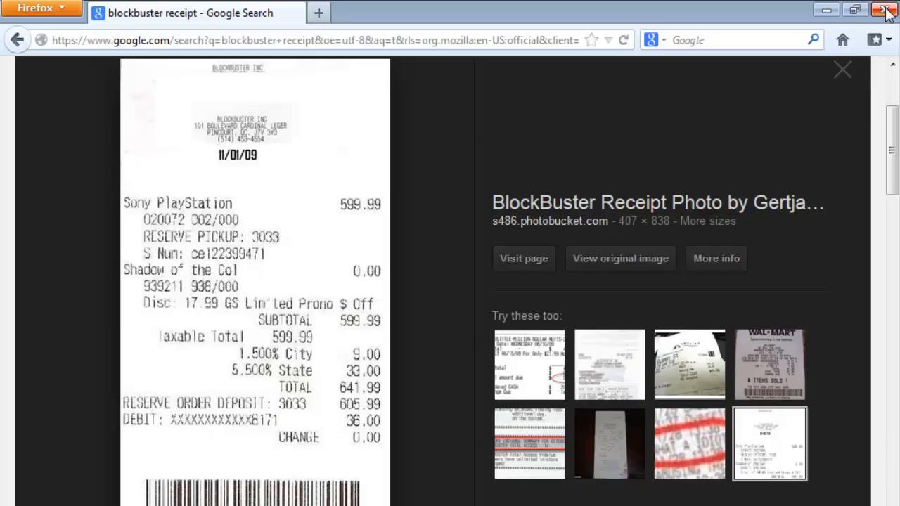
{"action": "left_click", "coordinate": [886, 9]}
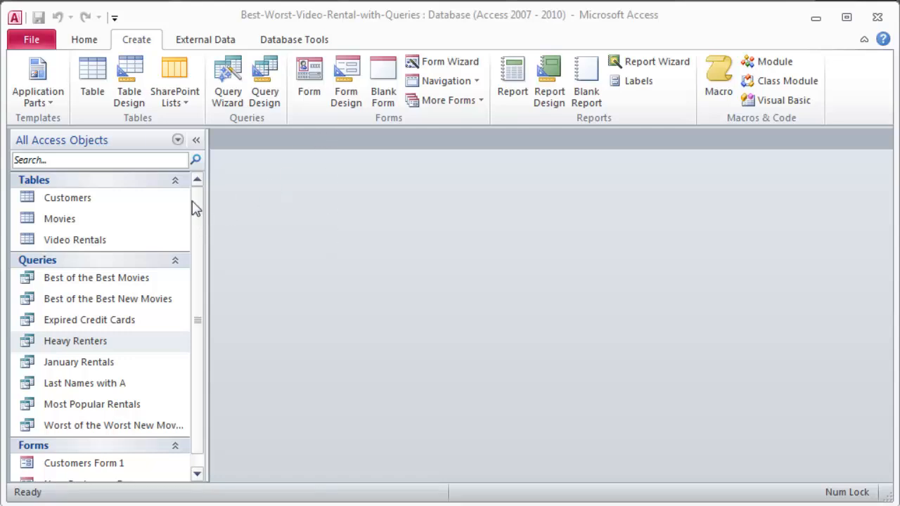
Select the Video Rentals table in the Navigation Pane
{"action": "left_click", "coordinate": [67, 198]}
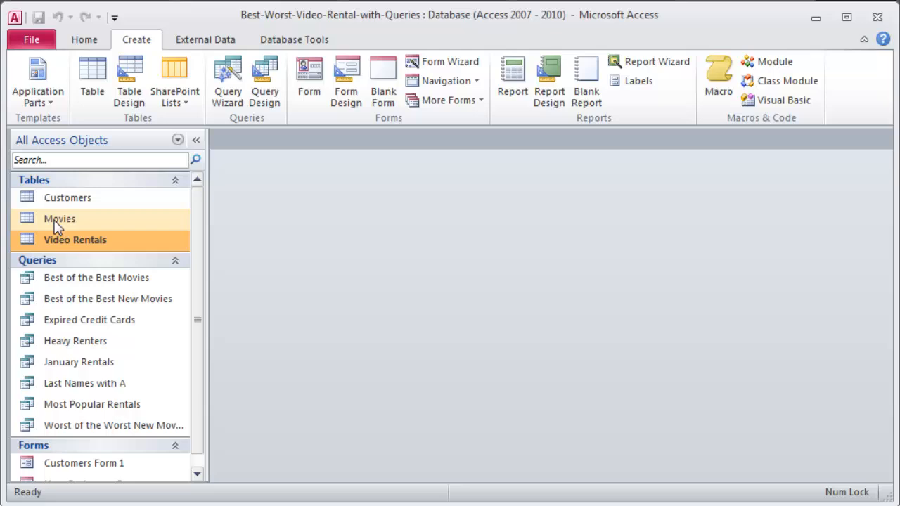
{"action": "mouse_move", "coordinate": [91, 246]}
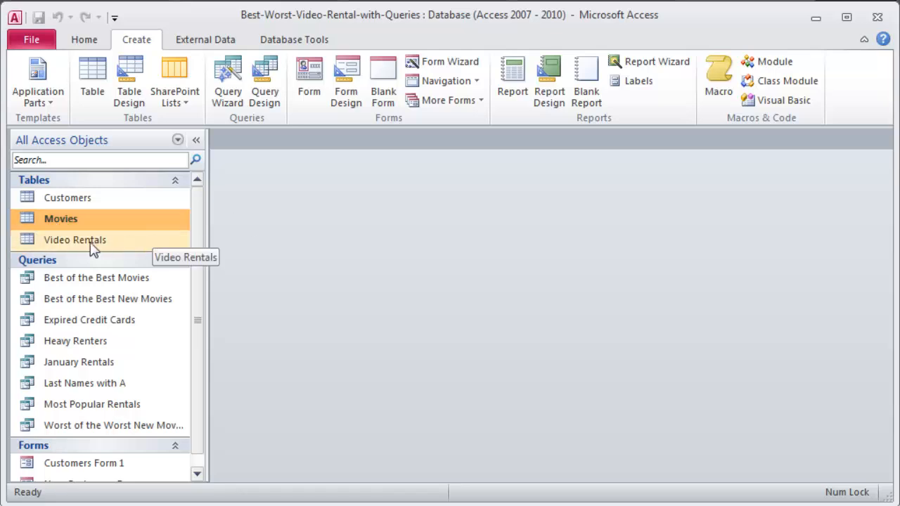
{"action": "left_click", "coordinate": [75, 240]}
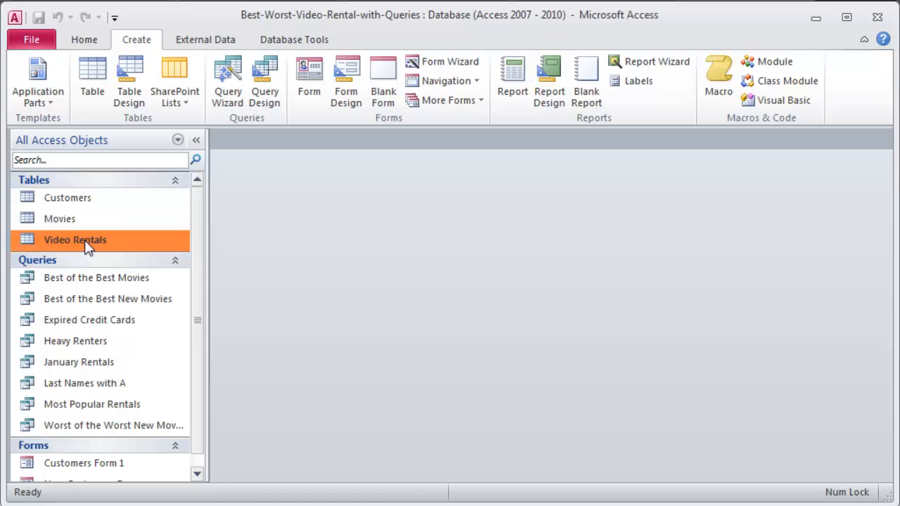
{"action": "mouse_move", "coordinate": [59, 219]}
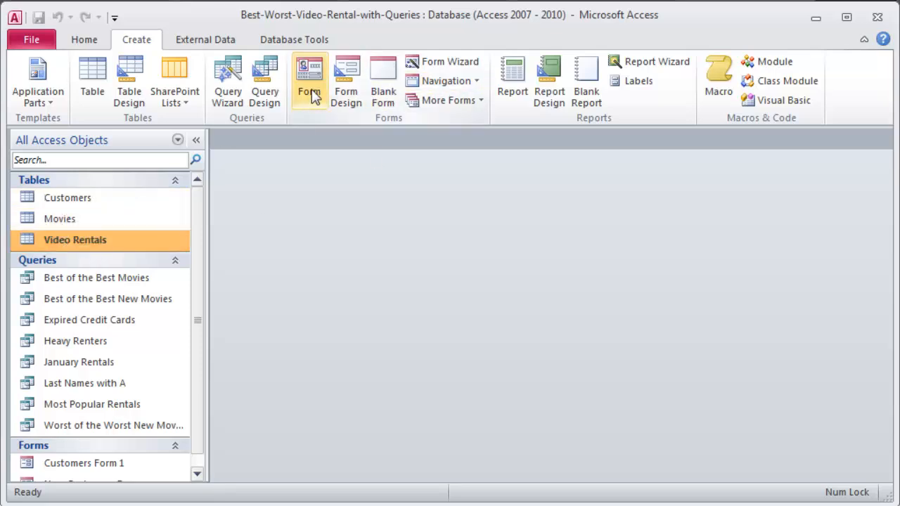
{"action": "mouse_move", "coordinate": [311, 158]}
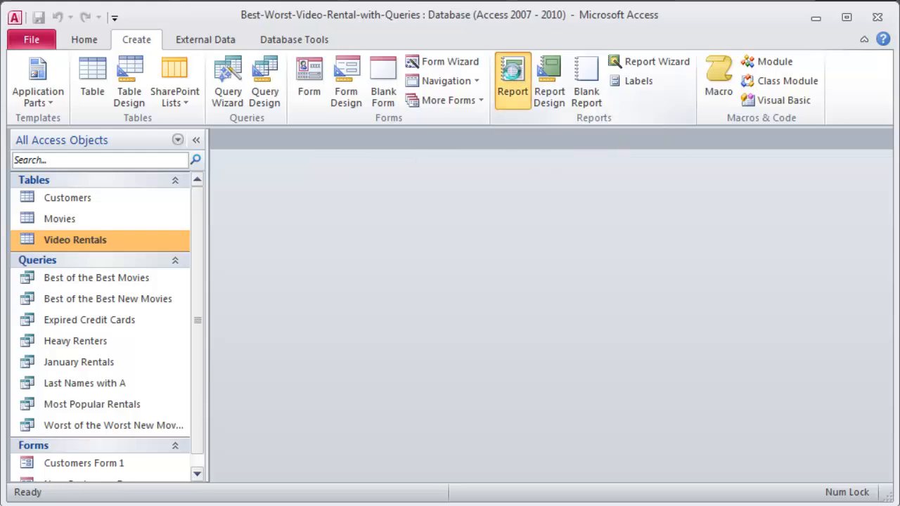
Create a quick Video Rentals report and scroll across its columns in Layout View
{"action": "left_click", "coordinate": [513, 77]}
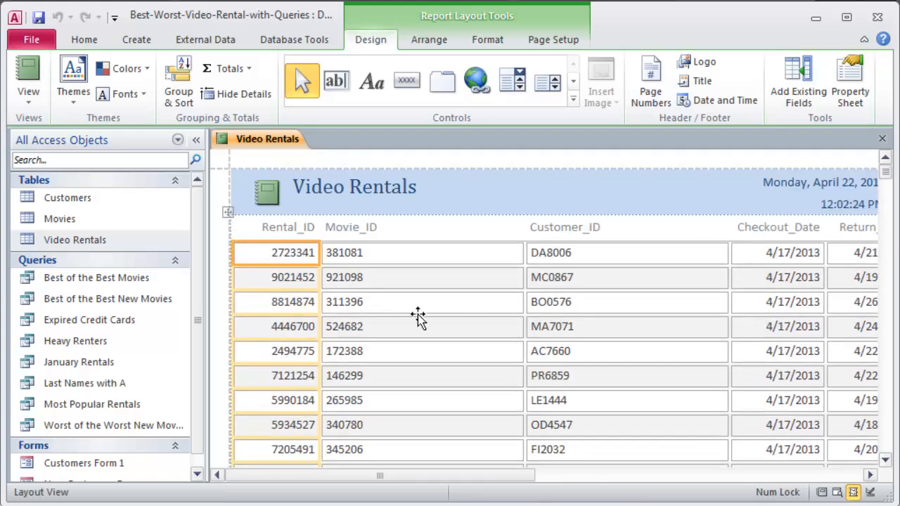
{"action": "scroll", "scroll_direction": "right", "scroll_amount": 3}
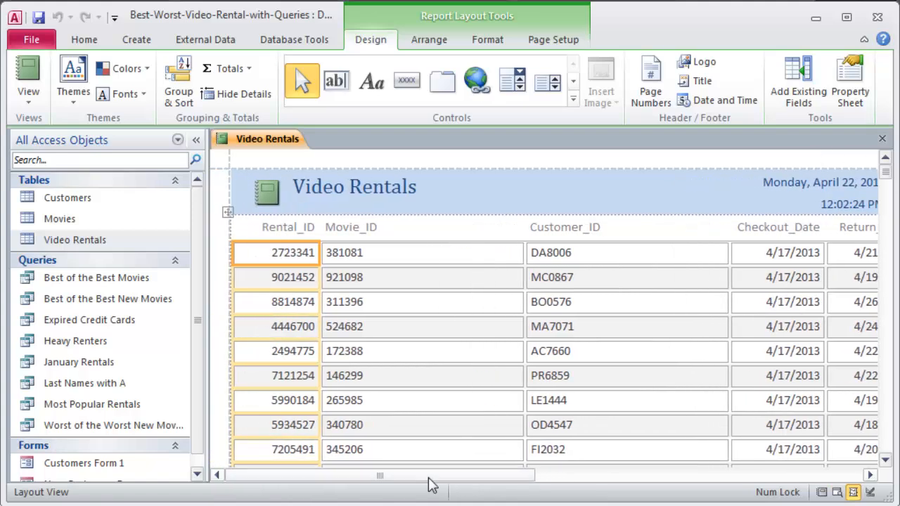
{"action": "mouse_move", "coordinate": [460, 194]}
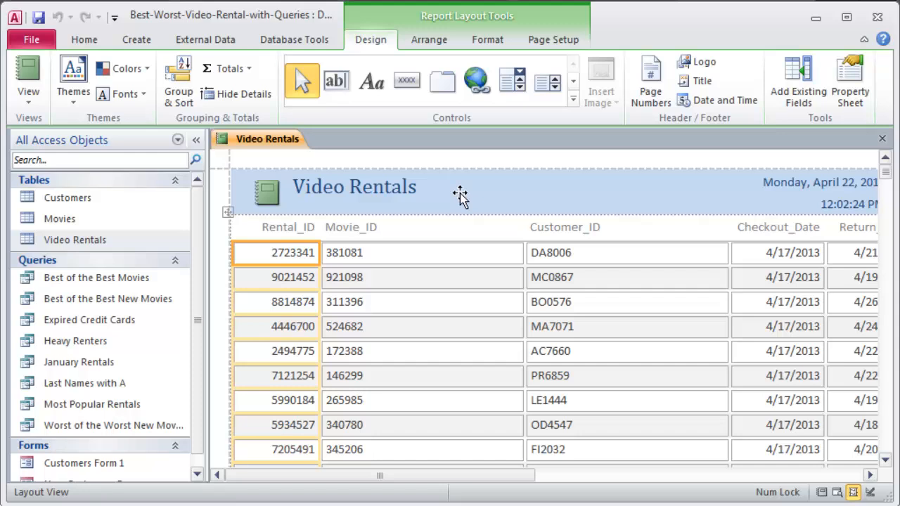
{"action": "mouse_move", "coordinate": [422, 138]}
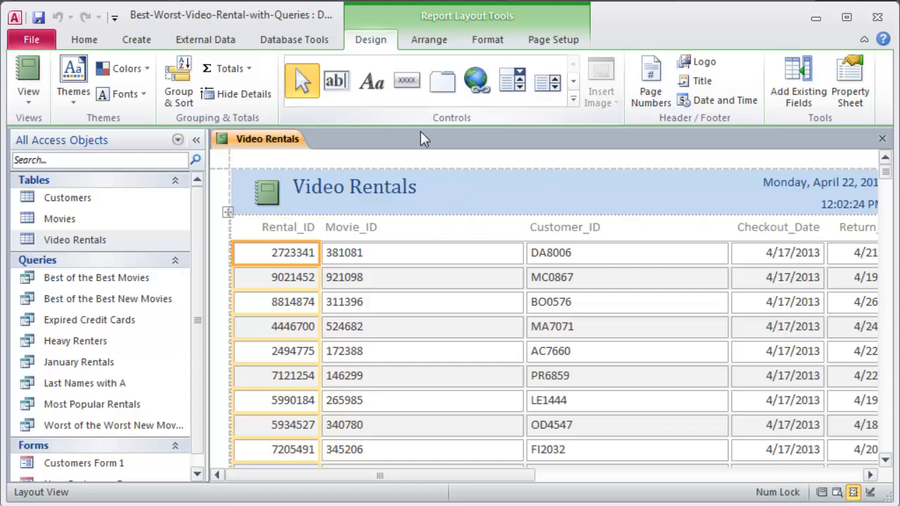
{"action": "mouse_move", "coordinate": [612, 302]}
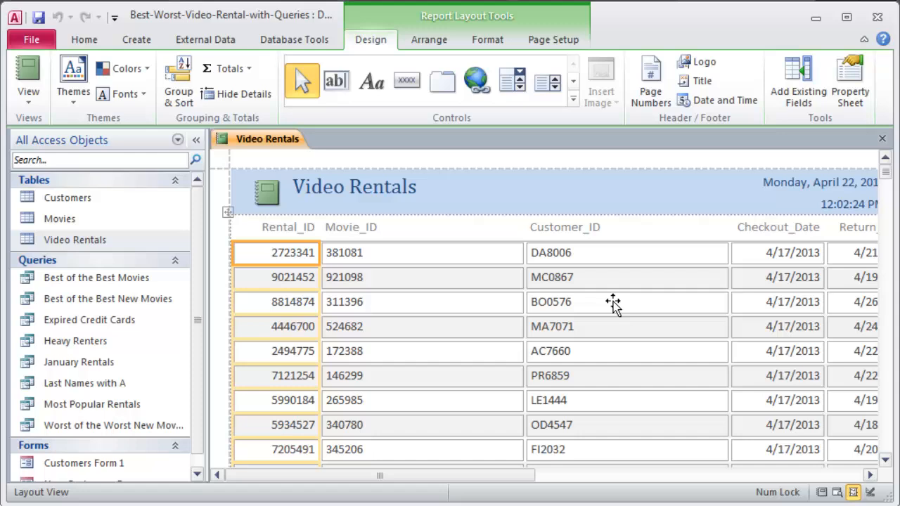
Print-preview the Video Rentals report, then switch to Design View and select the =Count(*) footer total
{"action": "left_click", "coordinate": [28, 77]}
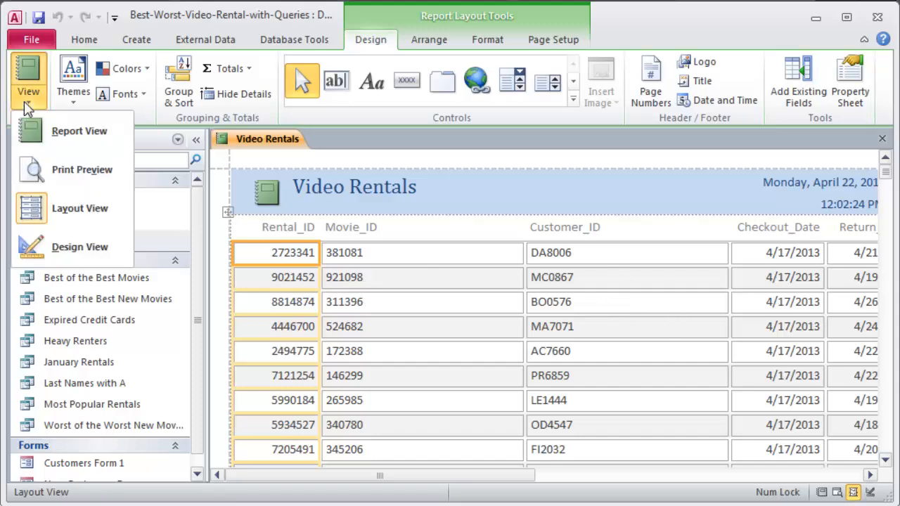
{"action": "mouse_move", "coordinate": [64, 208]}
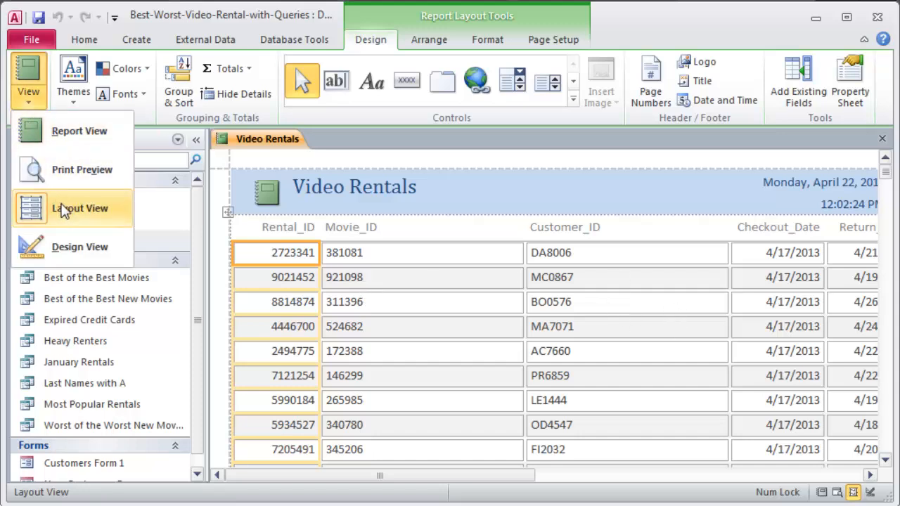
{"action": "left_click", "coordinate": [81, 170]}
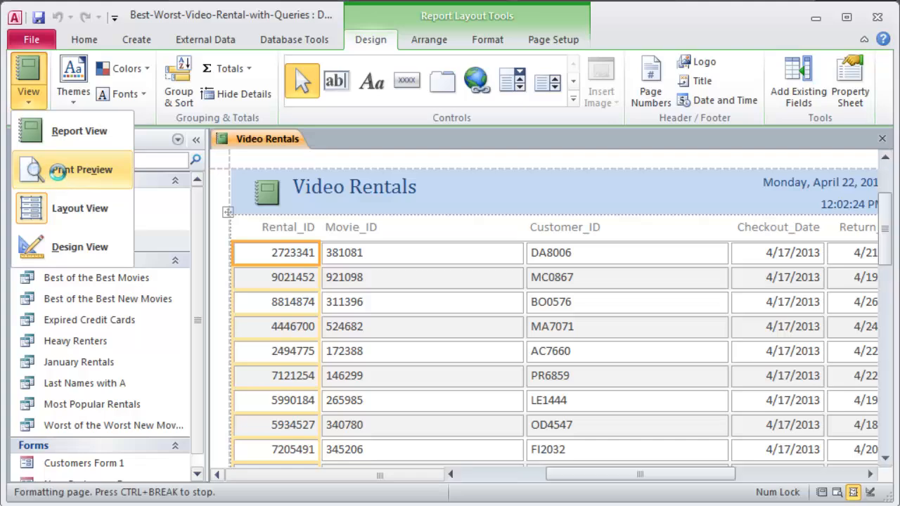
{"action": "left_click", "coordinate": [80, 170]}
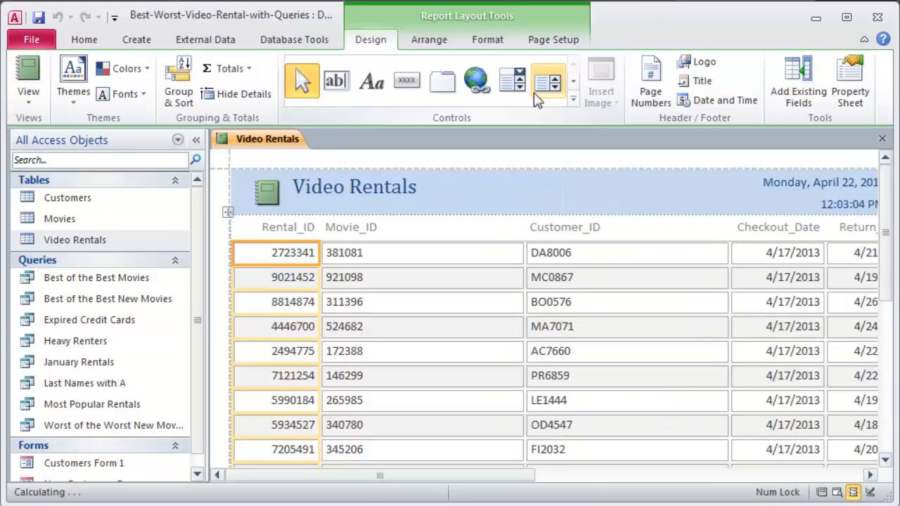
{"action": "left_click", "coordinate": [27, 79]}
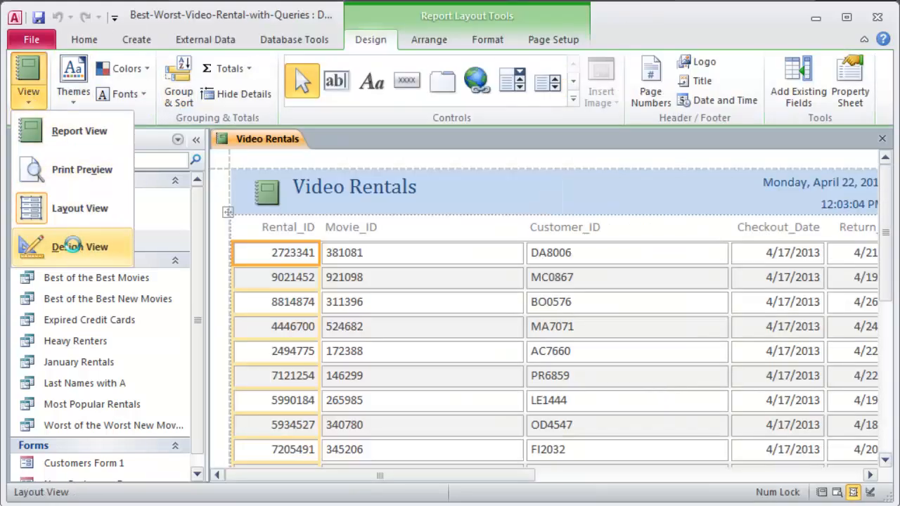
{"action": "left_click", "coordinate": [80, 247]}
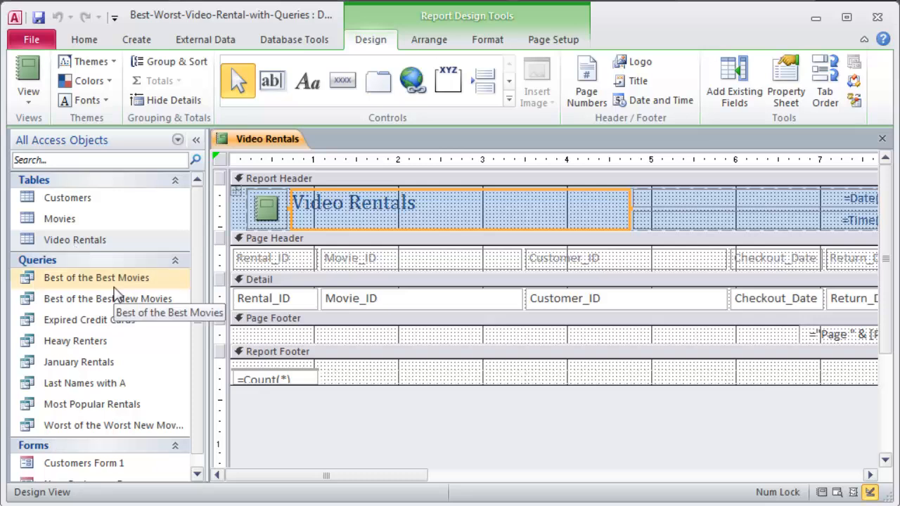
{"action": "mouse_move", "coordinate": [355, 314]}
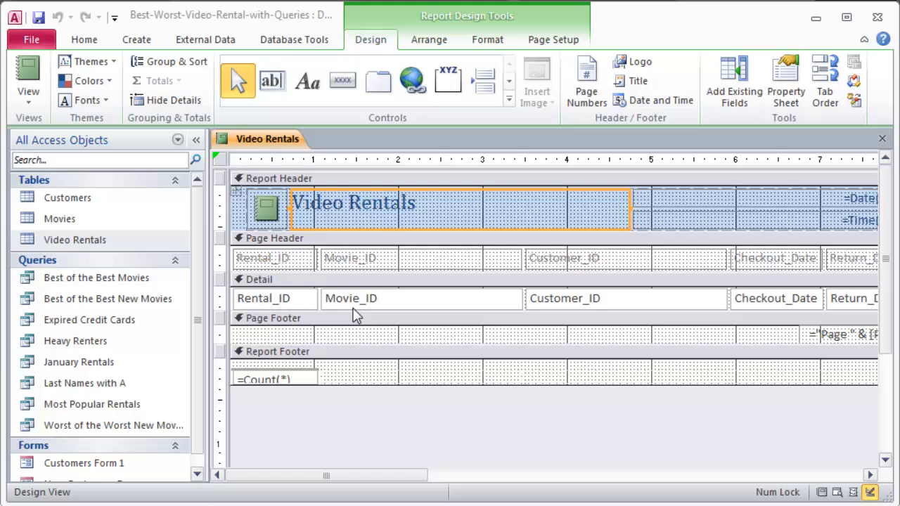
{"action": "mouse_move", "coordinate": [319, 366]}
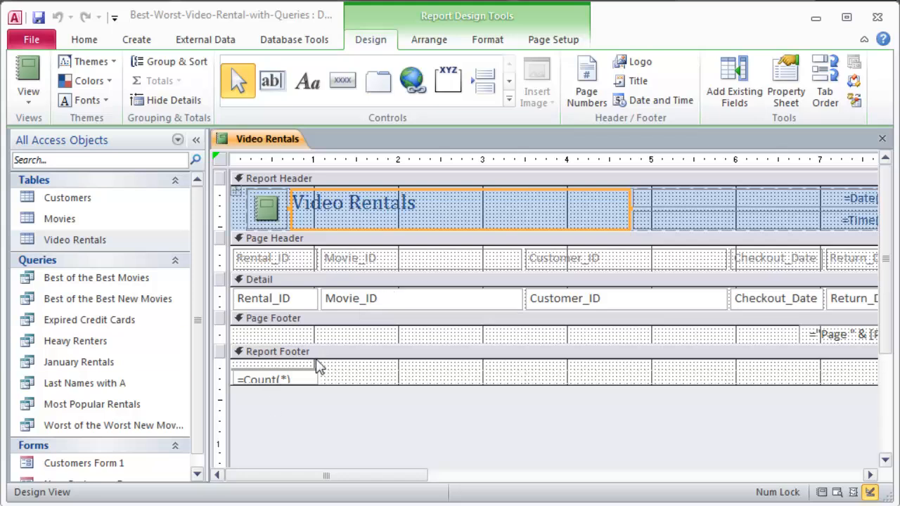
{"action": "mouse_move", "coordinate": [303, 257]}
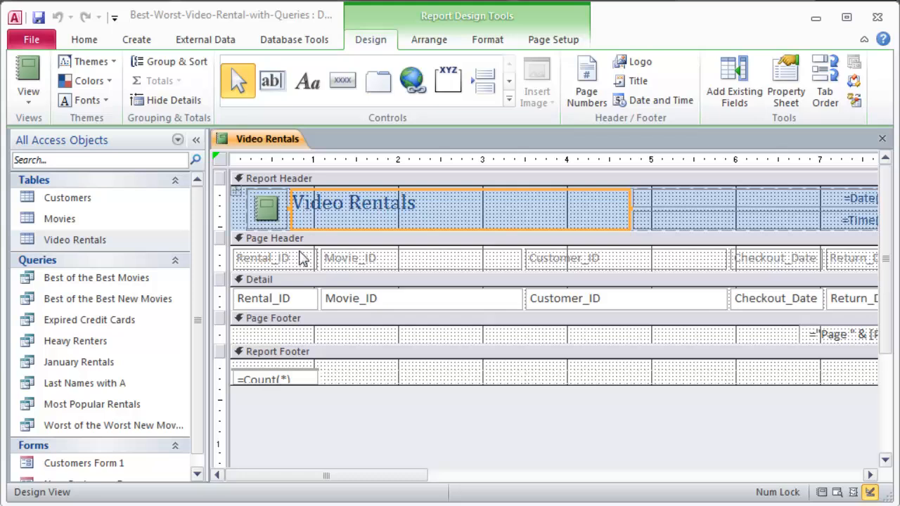
{"action": "mouse_move", "coordinate": [303, 360]}
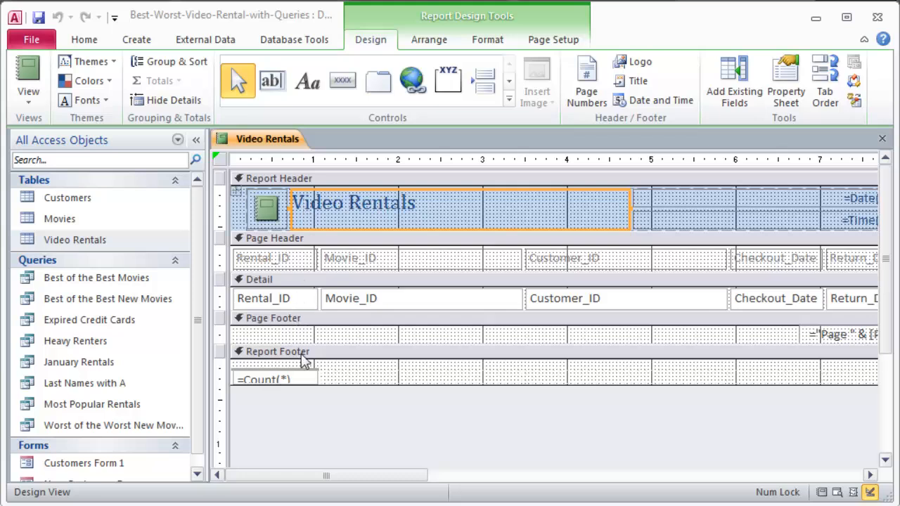
{"action": "left_click", "coordinate": [274, 378]}
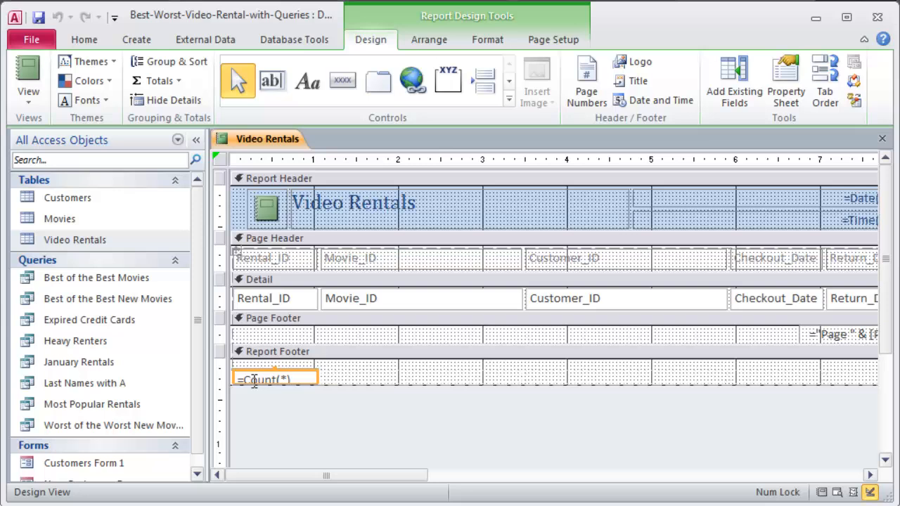
{"action": "mouse_move", "coordinate": [273, 382]}
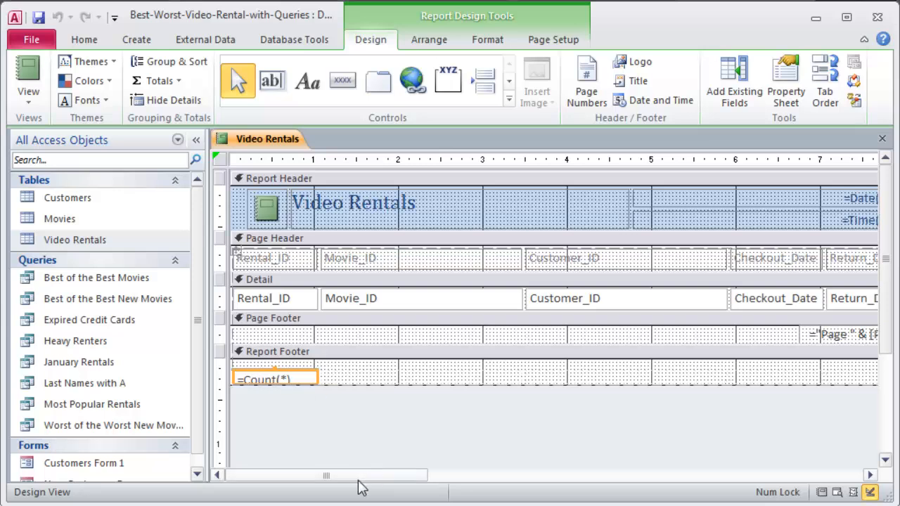
{"action": "mouse_move", "coordinate": [346, 500]}
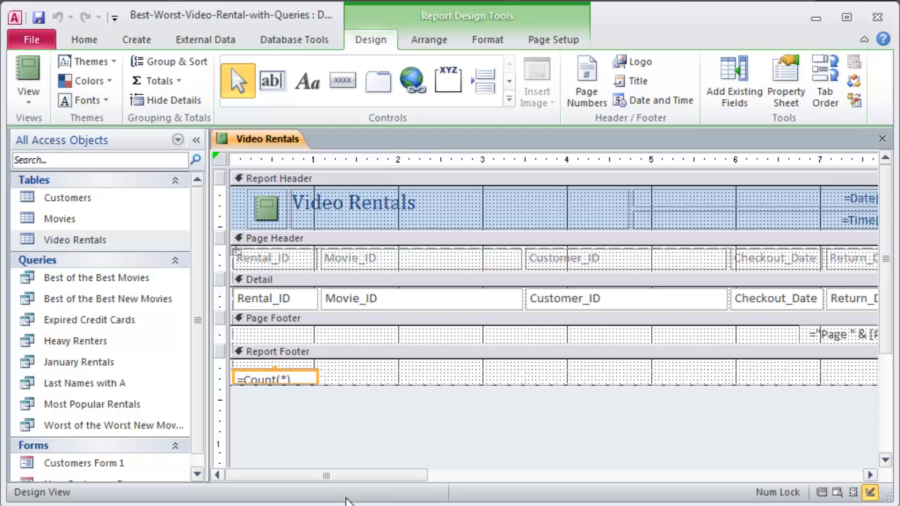
{"action": "mouse_move", "coordinate": [323, 490]}
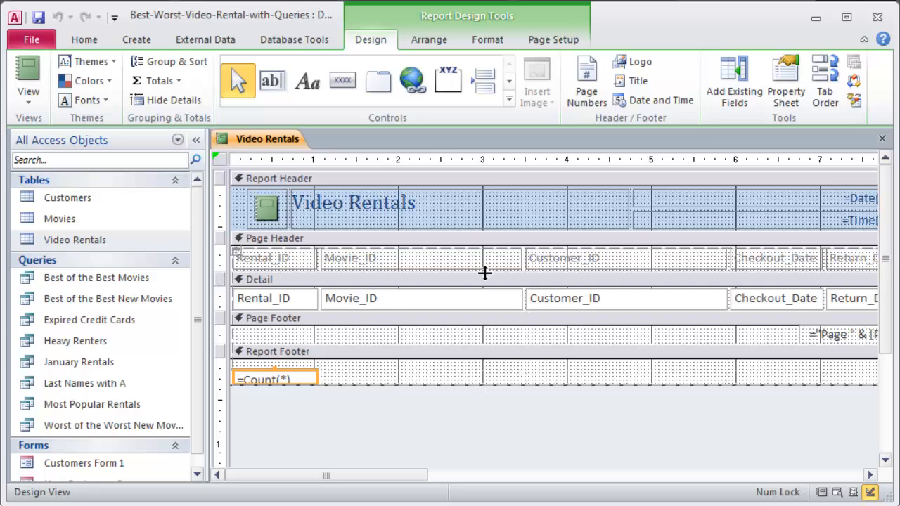
{"action": "mouse_move", "coordinate": [392, 270]}
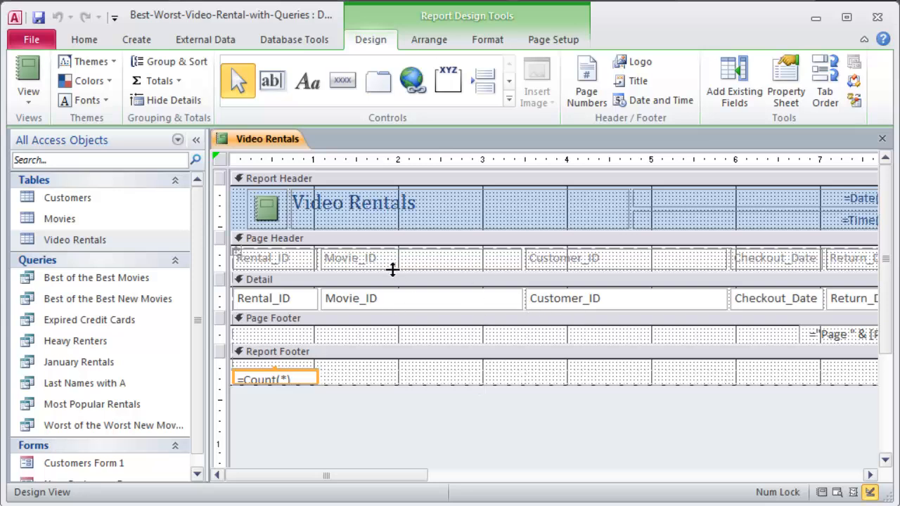
{"action": "mouse_move", "coordinate": [883, 140]}
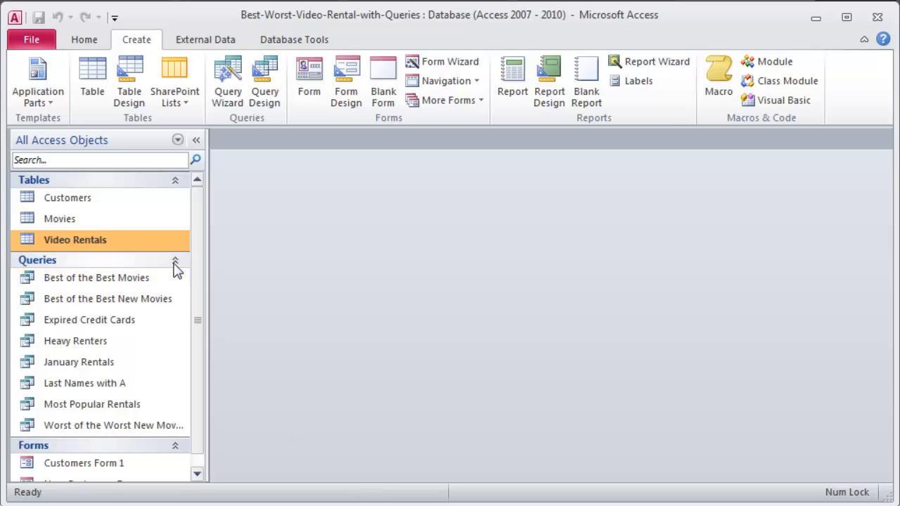
Collapse the Queries group and launch the Report Wizard
{"action": "left_click", "coordinate": [175, 260]}
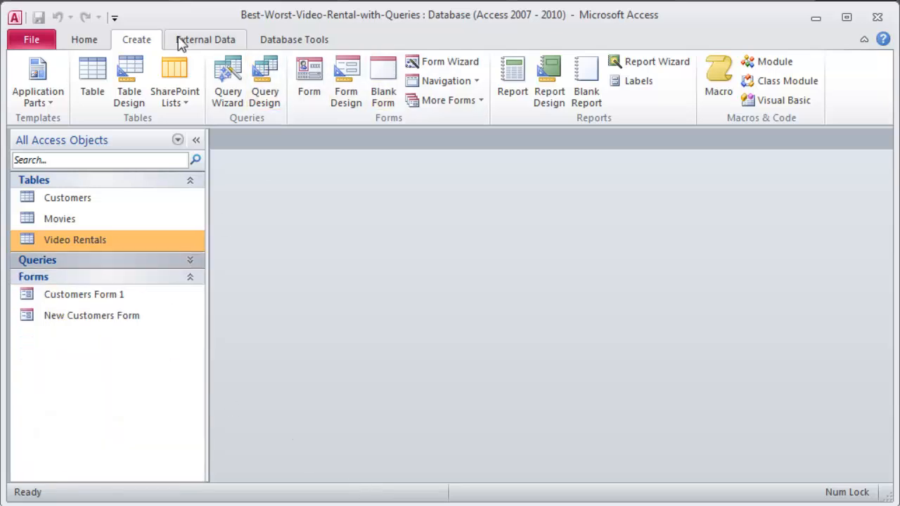
{"action": "mouse_move", "coordinate": [556, 153]}
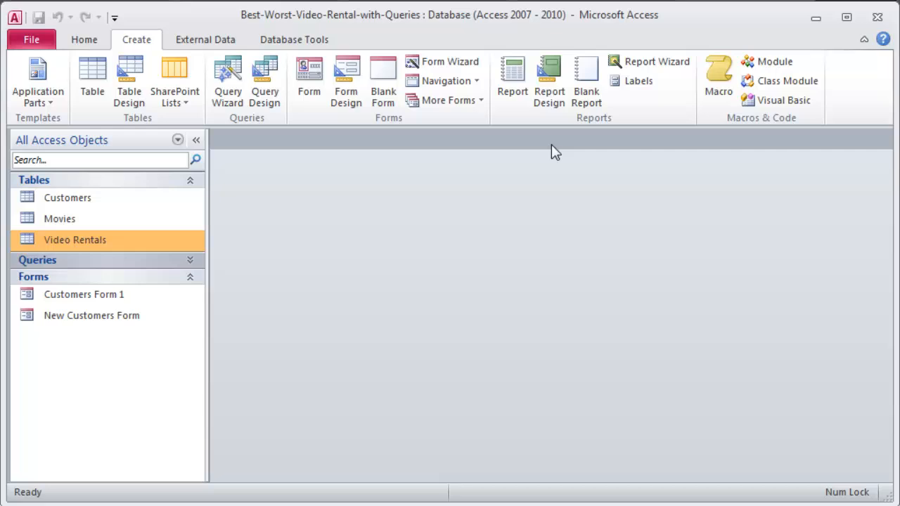
{"action": "mouse_move", "coordinate": [649, 61]}
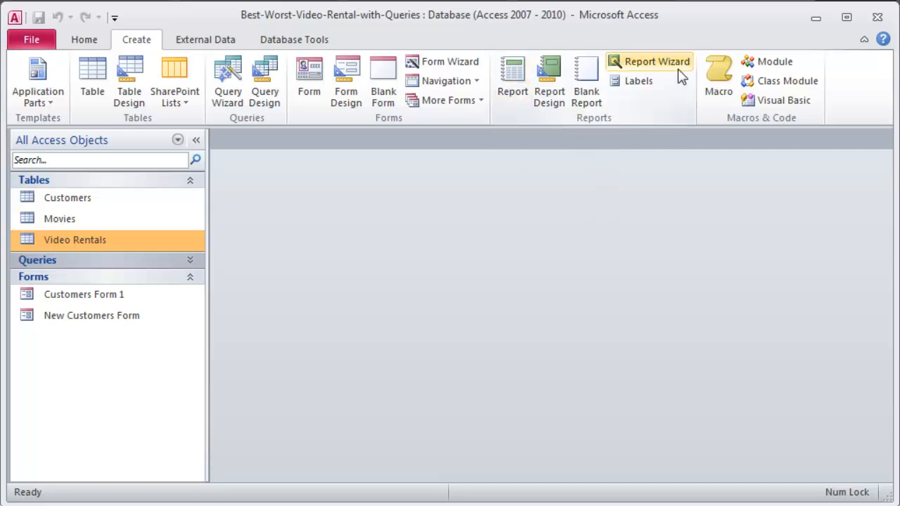
{"action": "left_click", "coordinate": [657, 61]}
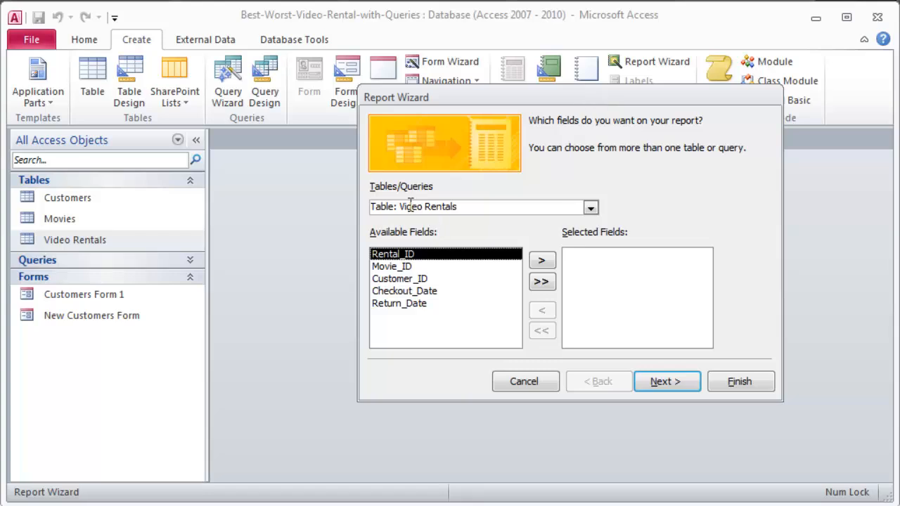
Add Checkout_Date, Return_Date, Customer_Name and Movie_Title from three tables to the wizard
{"action": "left_click", "coordinate": [590, 207]}
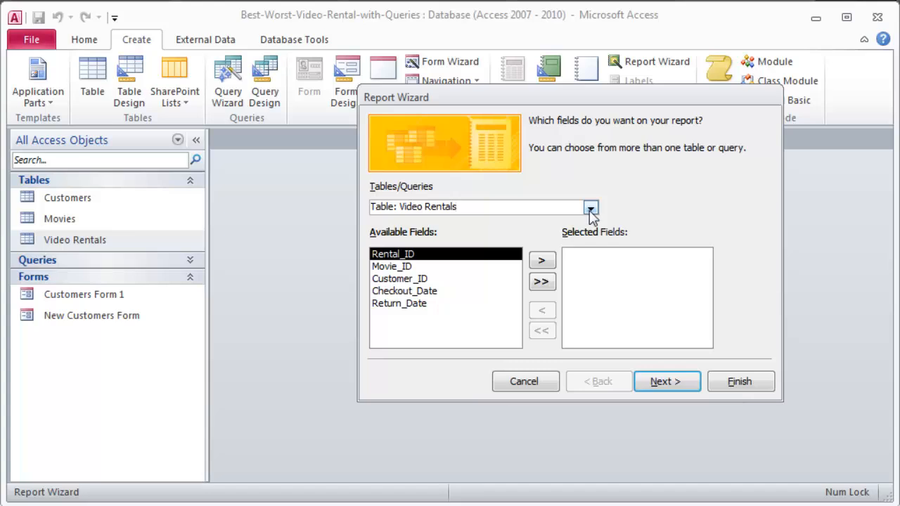
{"action": "mouse_move", "coordinate": [390, 226]}
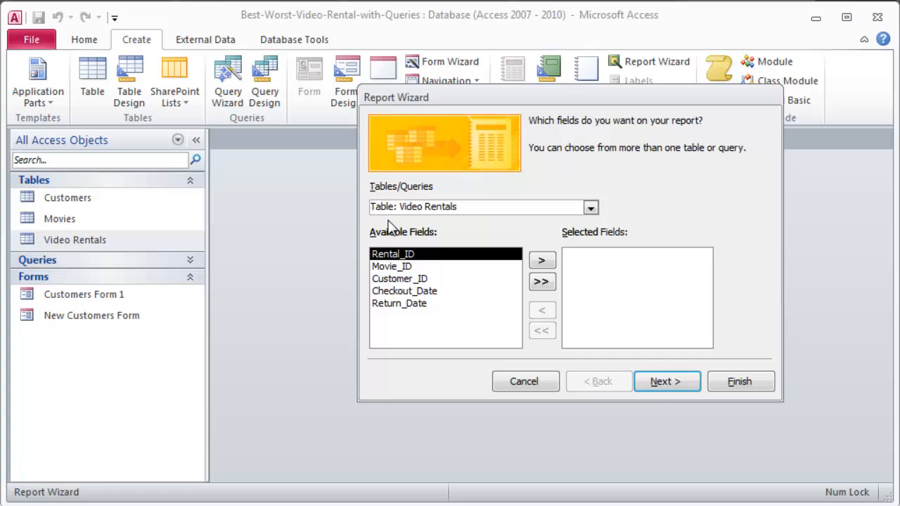
{"action": "mouse_move", "coordinate": [436, 290]}
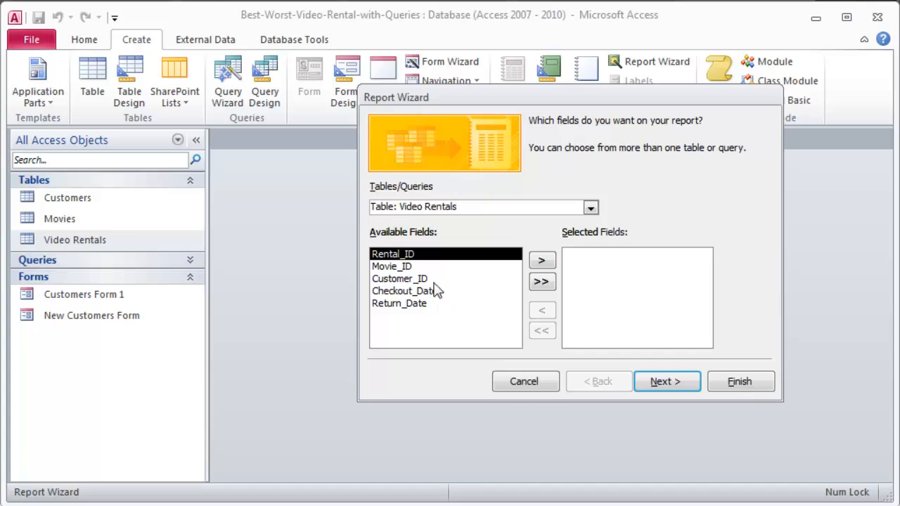
{"action": "mouse_move", "coordinate": [409, 309]}
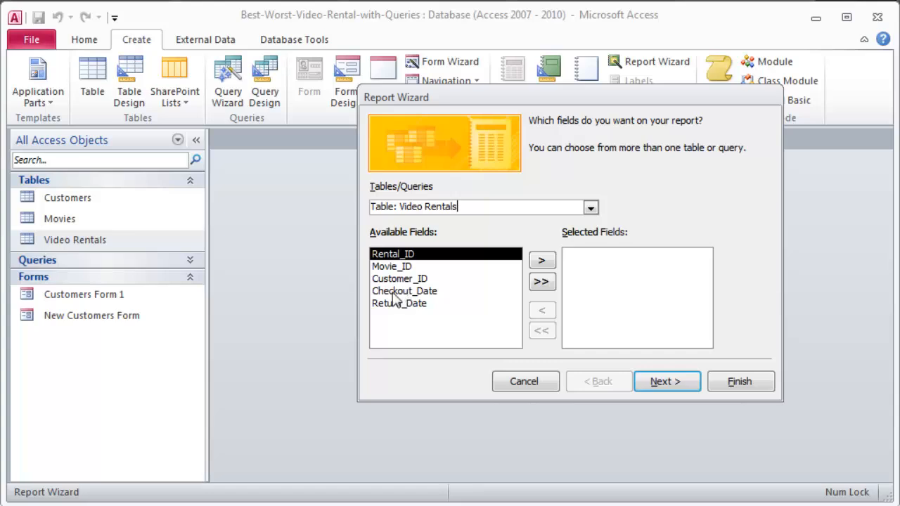
{"action": "mouse_move", "coordinate": [397, 300]}
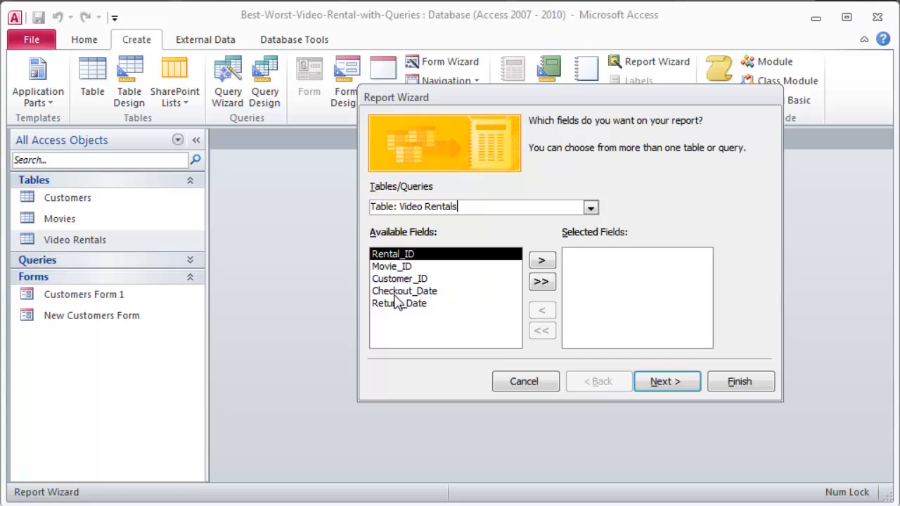
{"action": "left_click", "coordinate": [404, 290]}
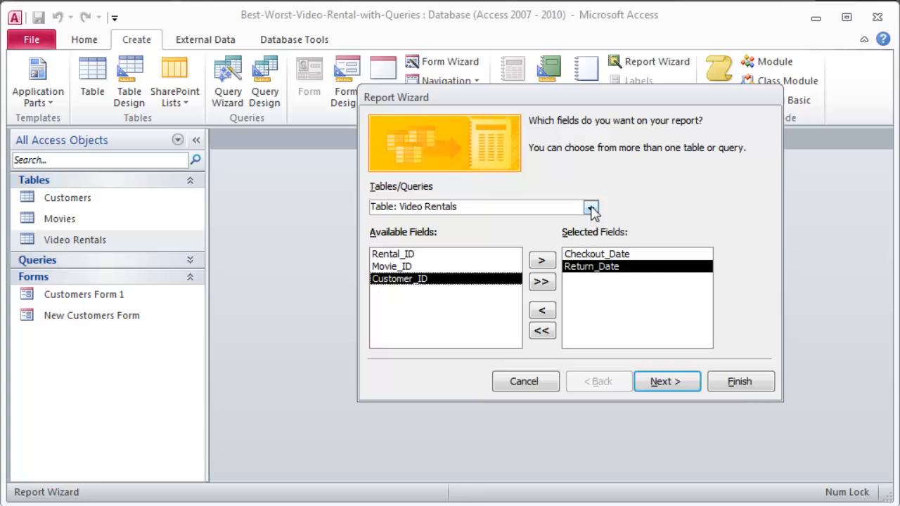
{"action": "left_click", "coordinate": [591, 207]}
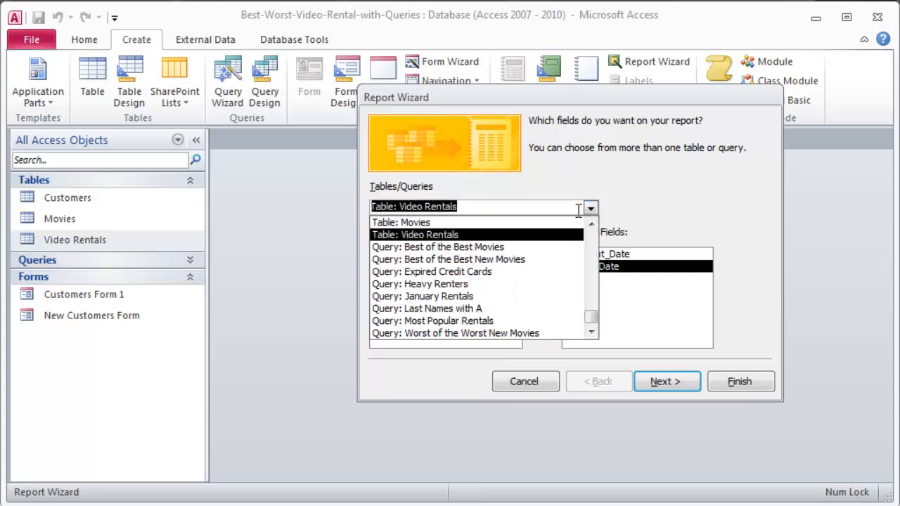
{"action": "left_click", "coordinate": [590, 223]}
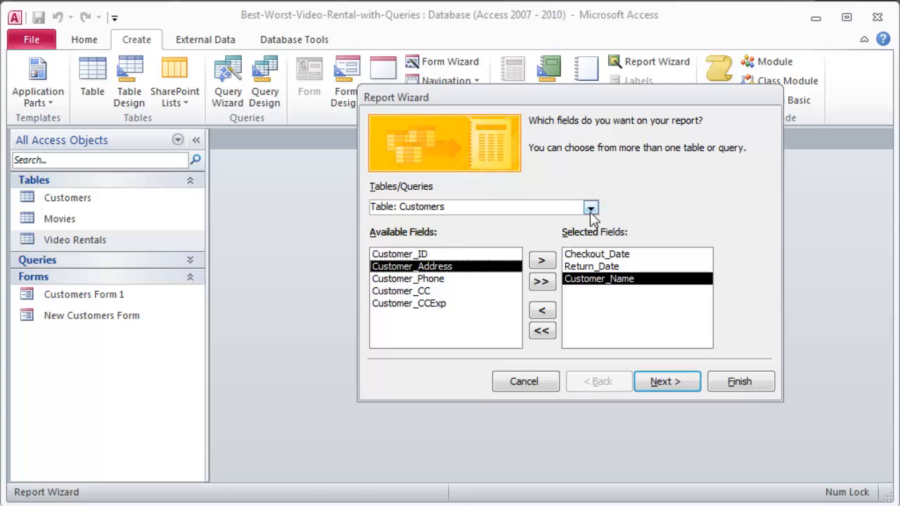
{"action": "left_click", "coordinate": [589, 207]}
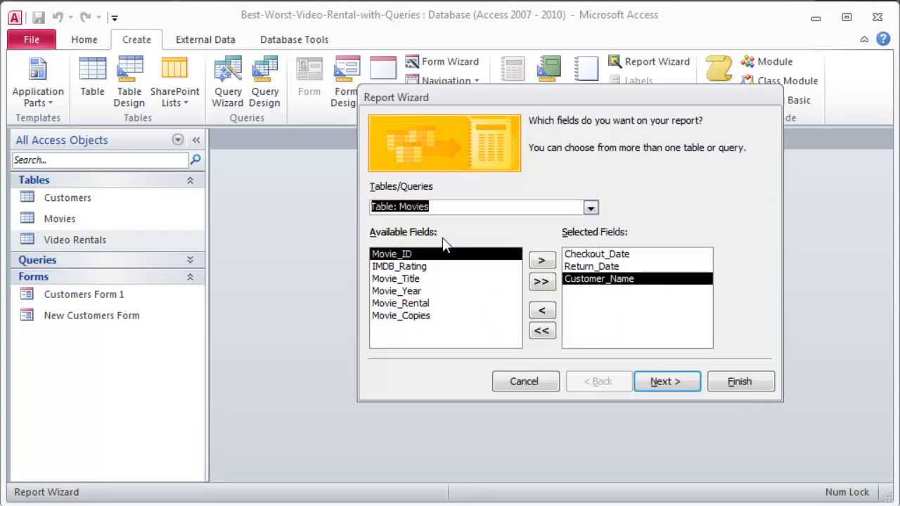
{"action": "left_click", "coordinate": [542, 260]}
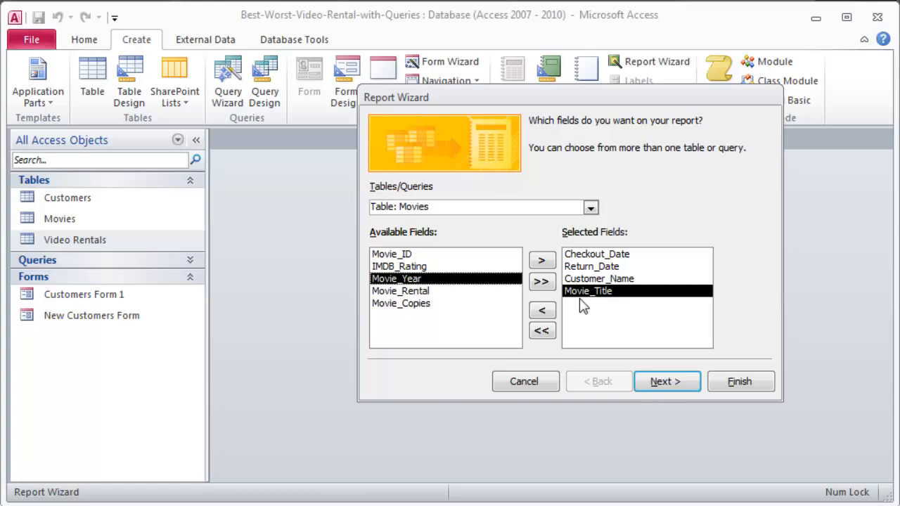
{"action": "mouse_move", "coordinate": [599, 347]}
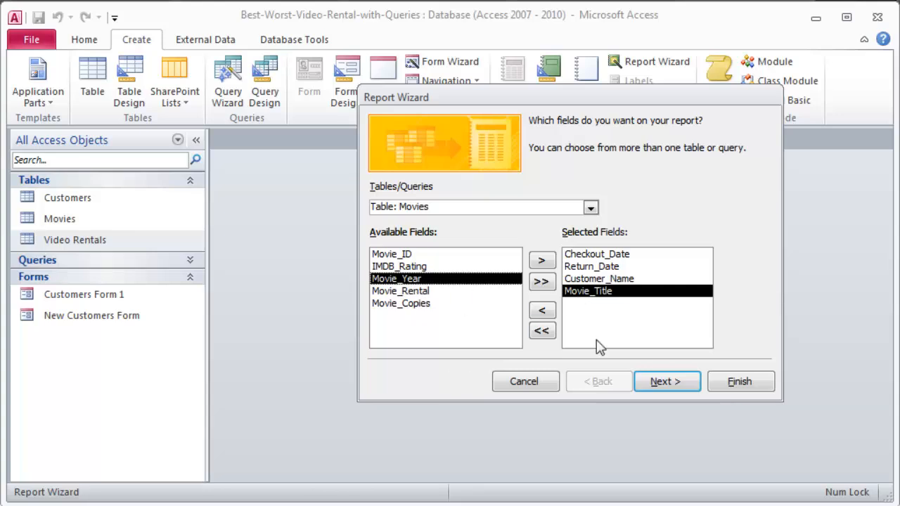
{"action": "left_click", "coordinate": [666, 381]}
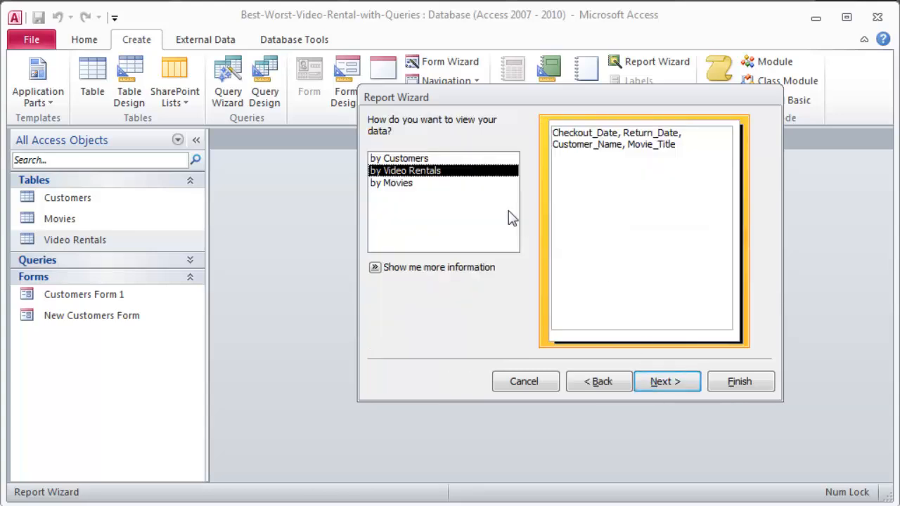
View the report data by Customers and advance to the grouping levels step
{"action": "left_click", "coordinate": [398, 157]}
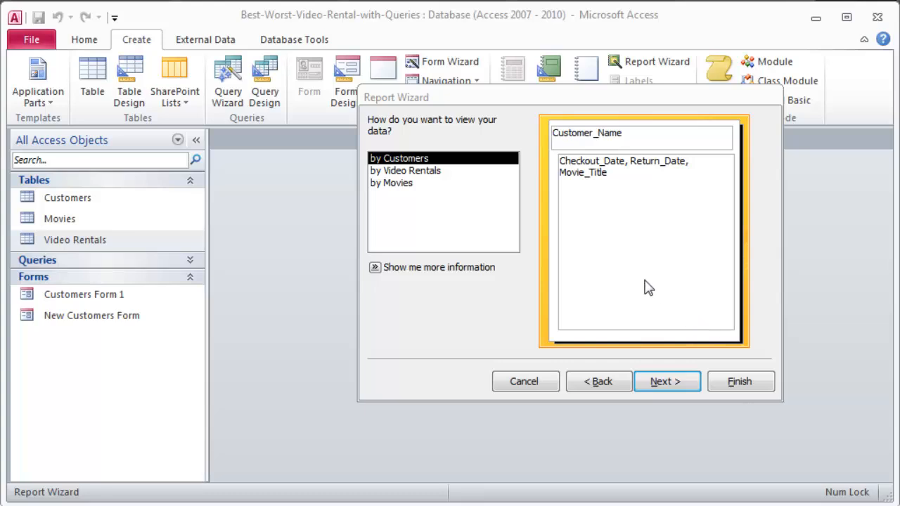
{"action": "mouse_move", "coordinate": [659, 261]}
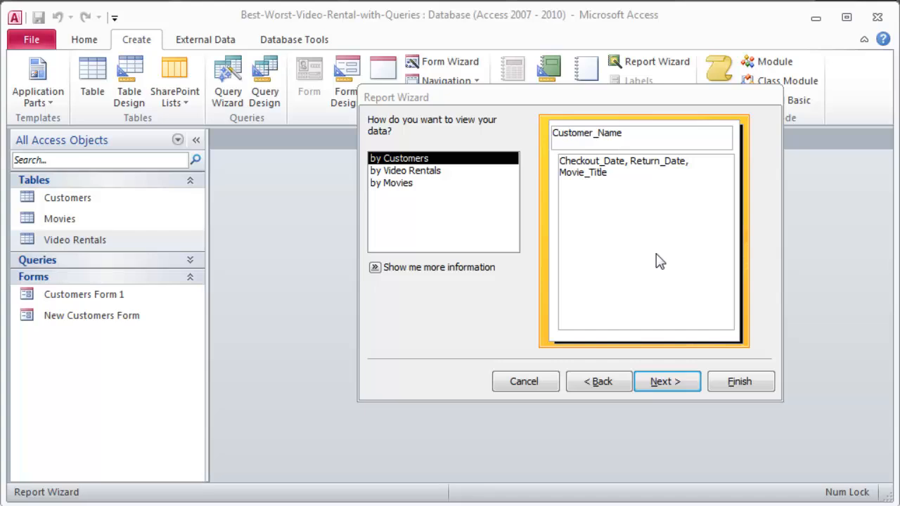
{"action": "mouse_move", "coordinate": [608, 141]}
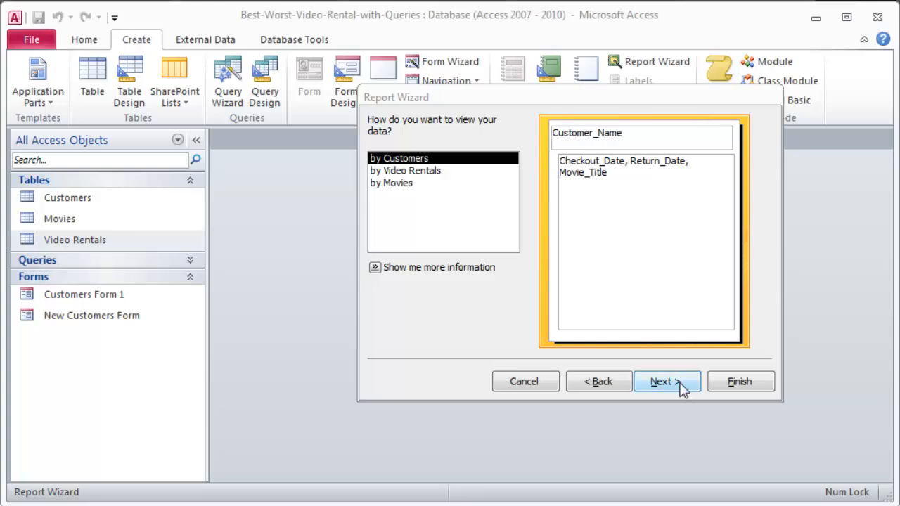
{"action": "left_click", "coordinate": [666, 381]}
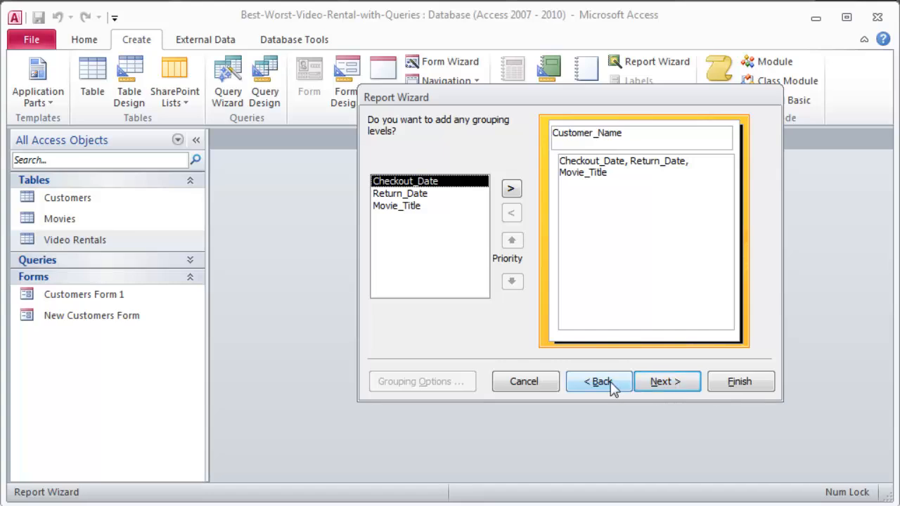
{"action": "left_click", "coordinate": [598, 381]}
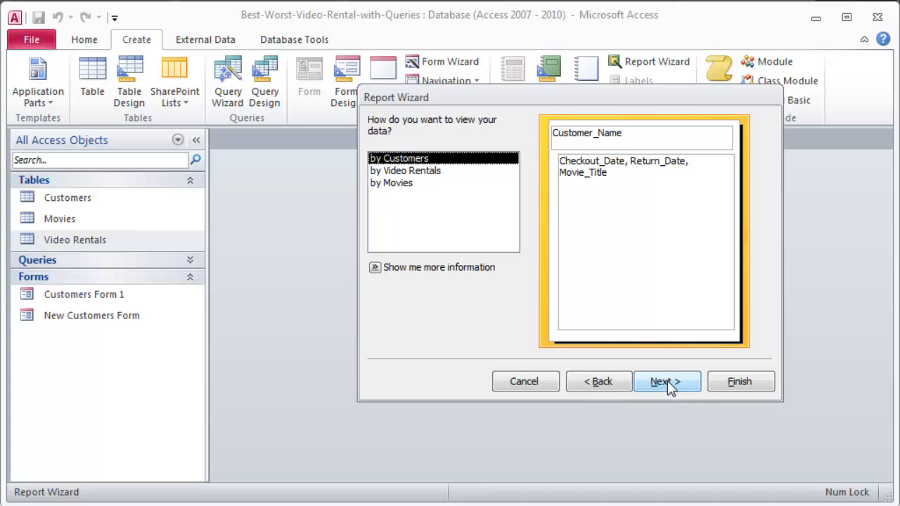
{"action": "left_click", "coordinate": [666, 381]}
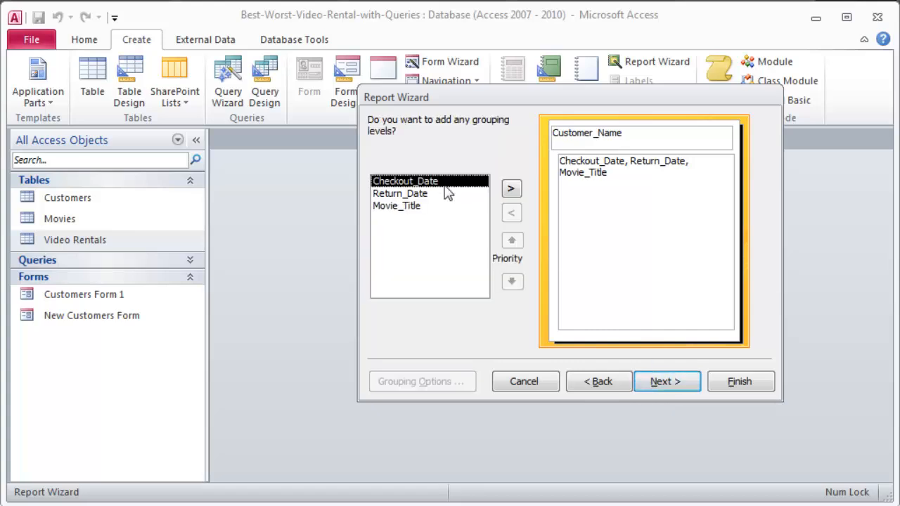
{"action": "mouse_move", "coordinate": [418, 196]}
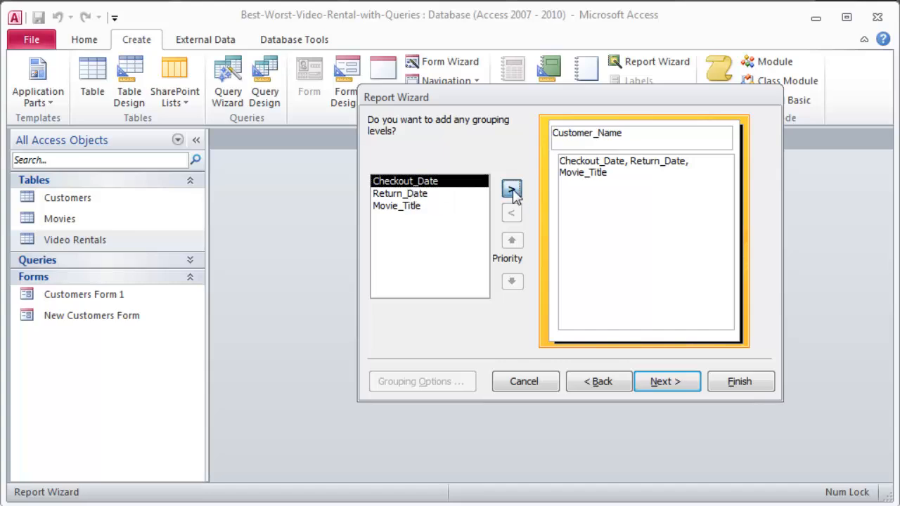
Add Checkout_Date as a monthly grouping level and advance to sort order
{"action": "left_click", "coordinate": [512, 189]}
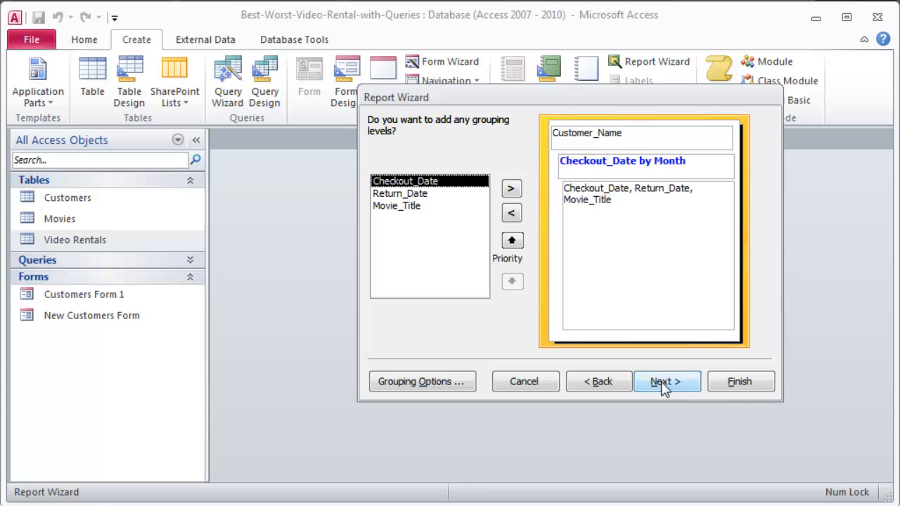
{"action": "left_click", "coordinate": [666, 381]}
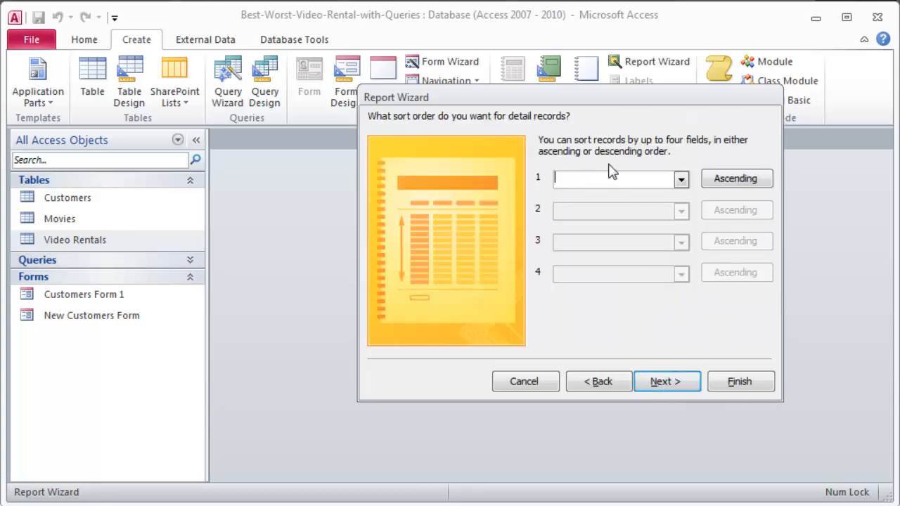
{"action": "left_click", "coordinate": [680, 179]}
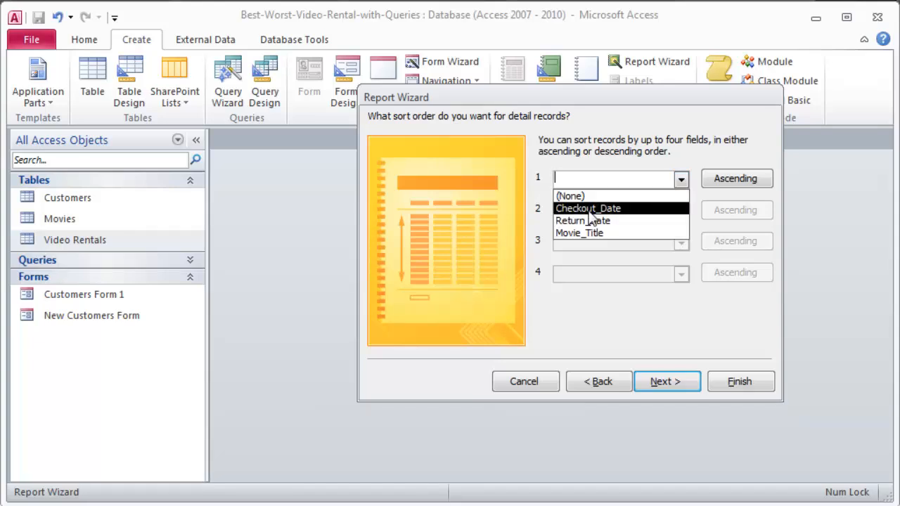
Sort detail records by Checkout_Date descending and proceed to layout options
{"action": "left_click", "coordinate": [587, 208]}
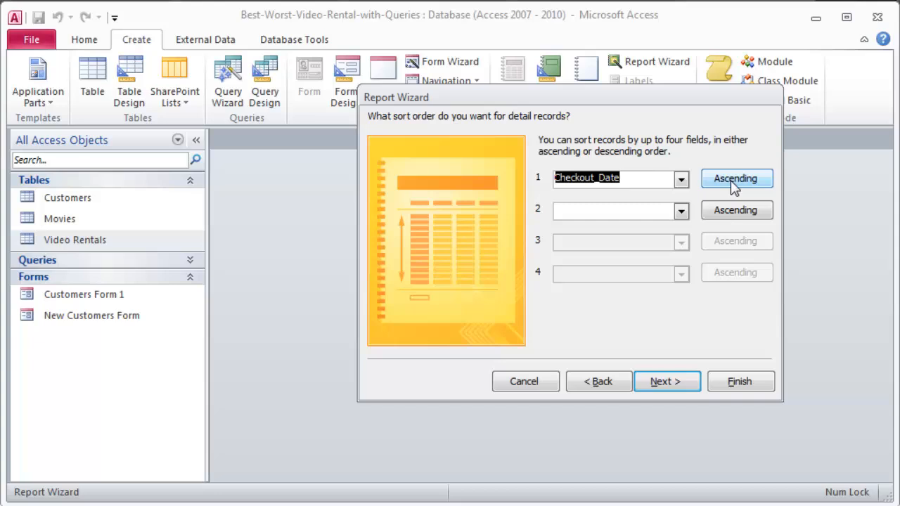
{"action": "left_click", "coordinate": [736, 178]}
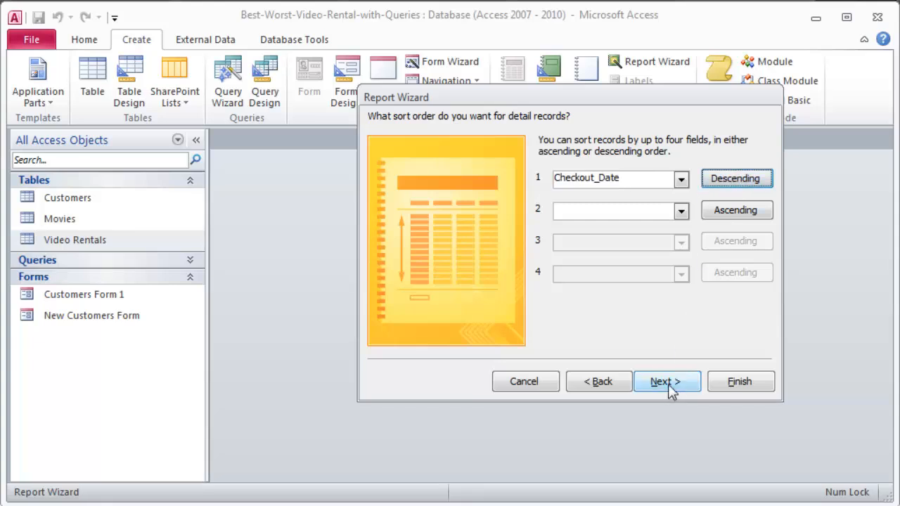
{"action": "left_click", "coordinate": [667, 381]}
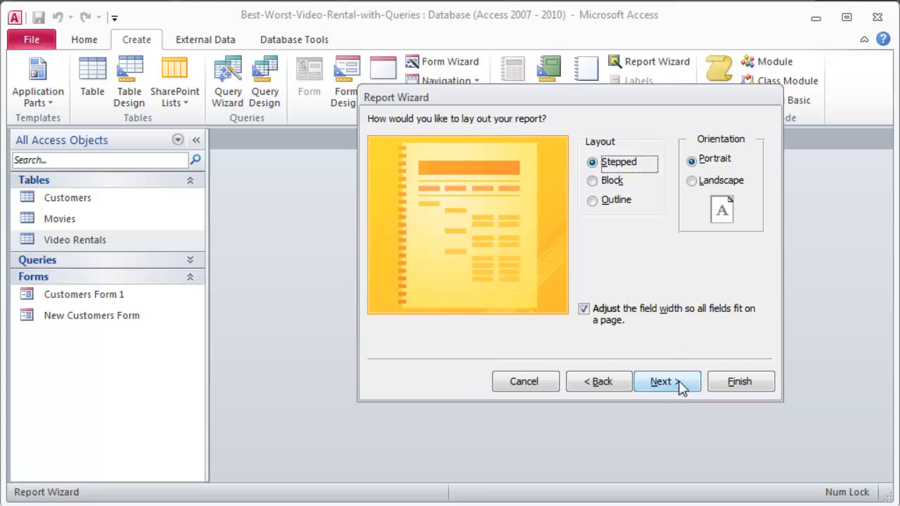
Keep the stepped portrait layout and title the report 'Movie Checkouts by Customer'
{"action": "left_click", "coordinate": [662, 381]}
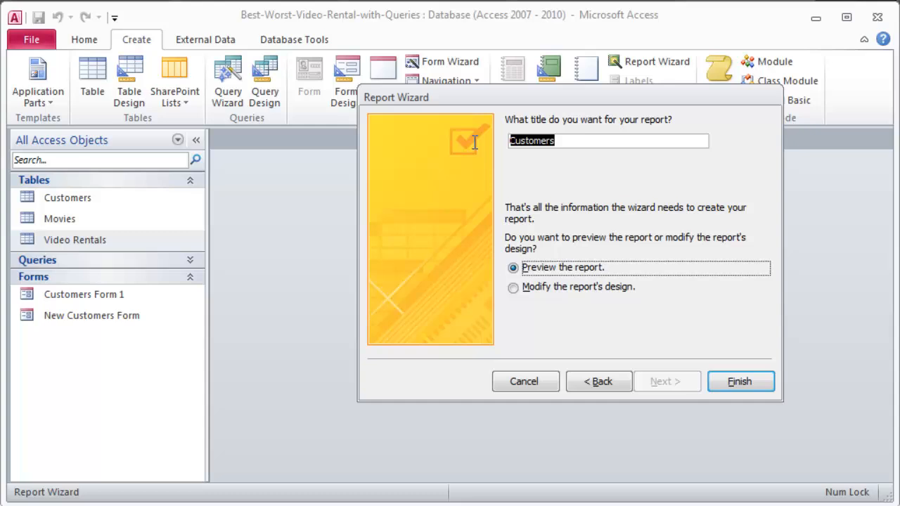
{"action": "mouse_move", "coordinate": [467, 147]}
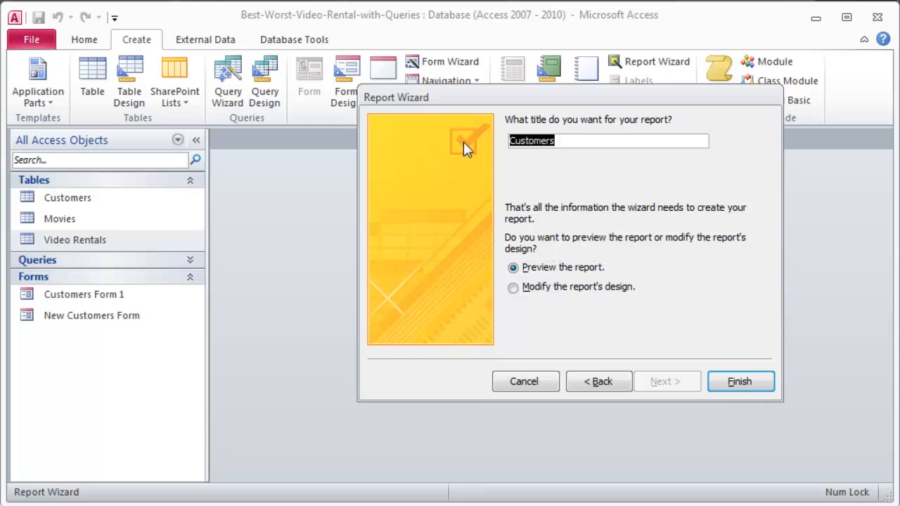
{"action": "type", "text": "M"}
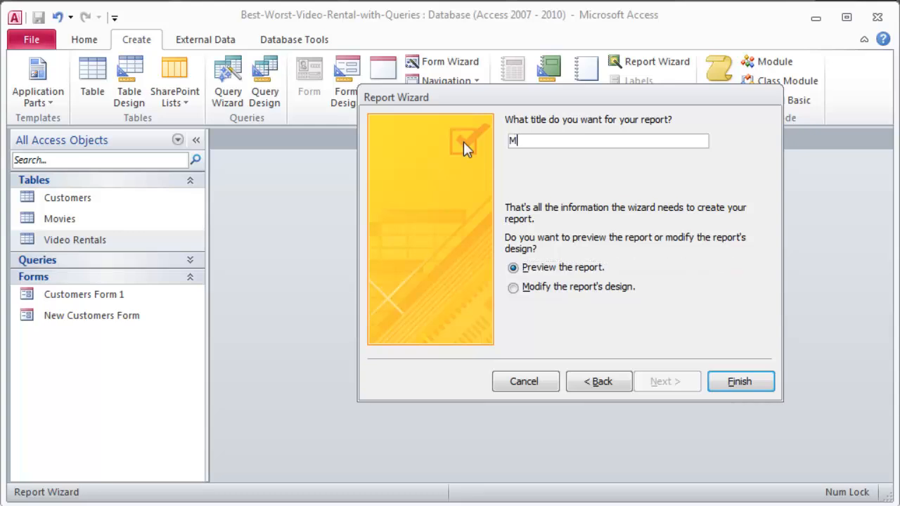
{"action": "type", "text": "ovie Checkouts"}
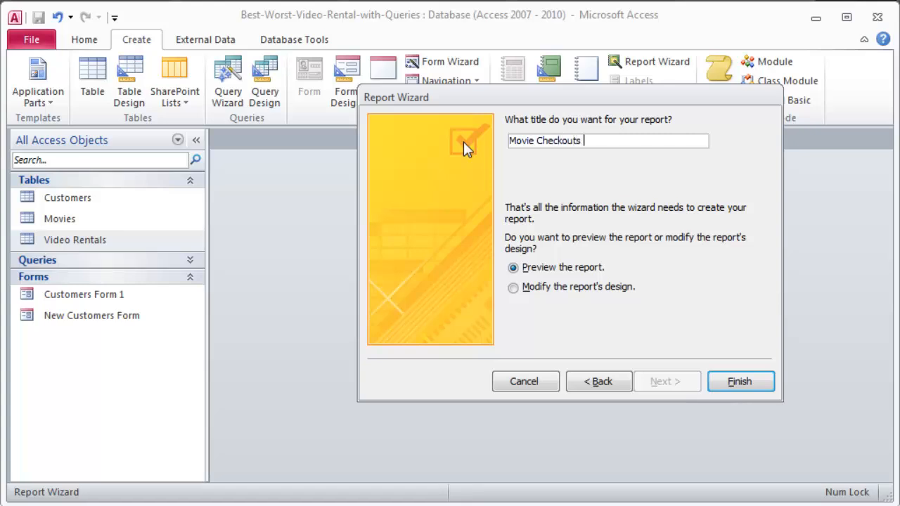
{"action": "type", "text": "by Customer"}
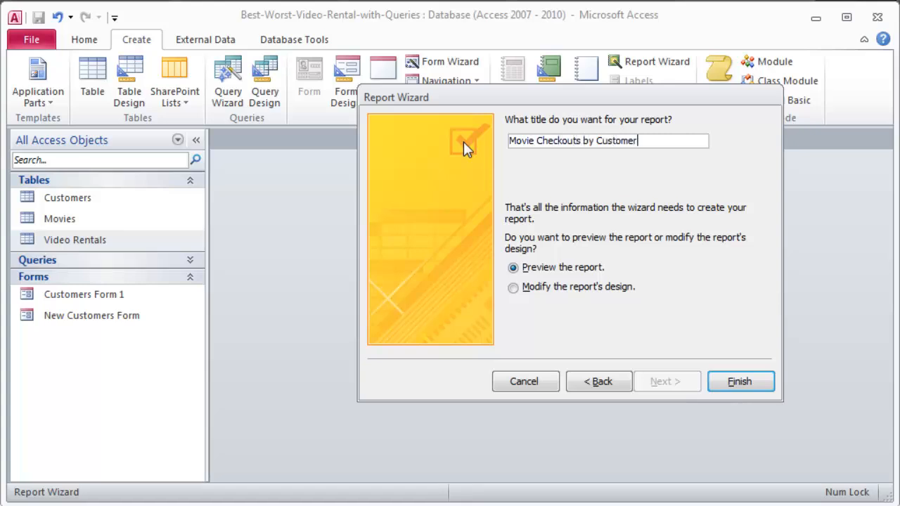
{"action": "mouse_move", "coordinate": [739, 382]}
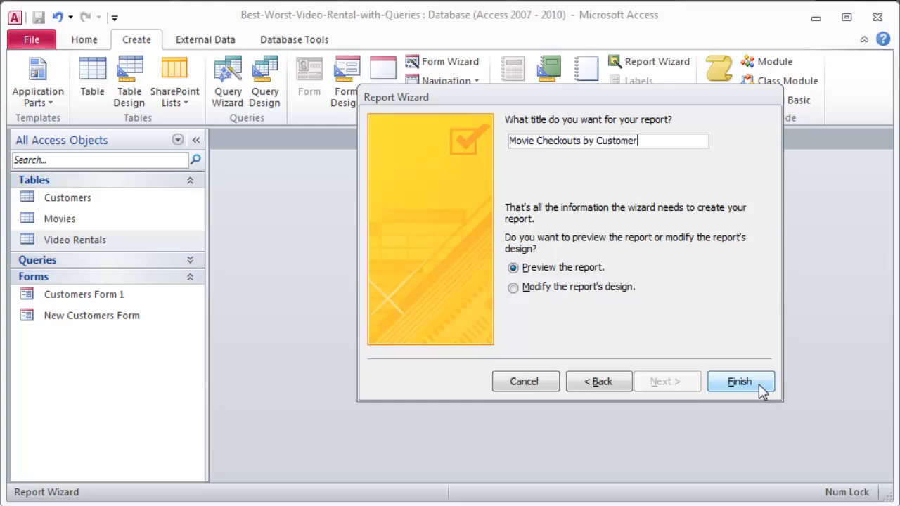
{"action": "left_click", "coordinate": [738, 381]}
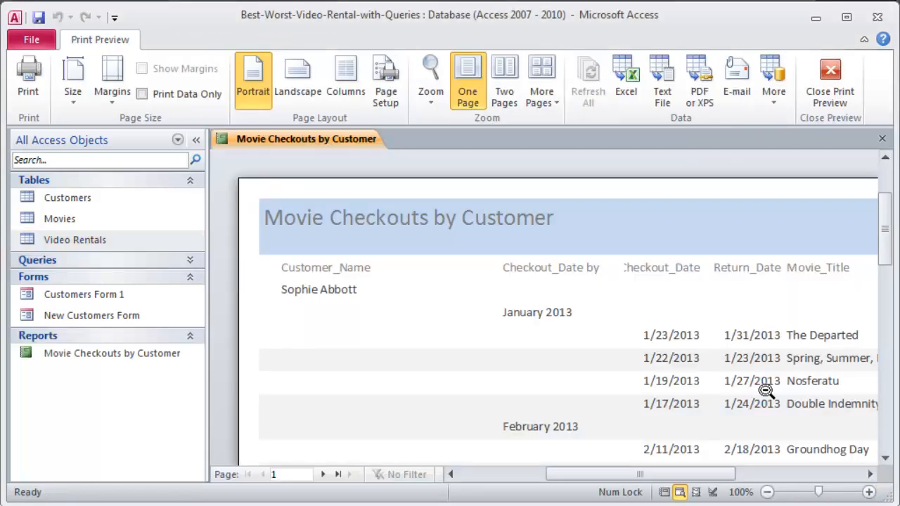
{"action": "mouse_move", "coordinate": [645, 440]}
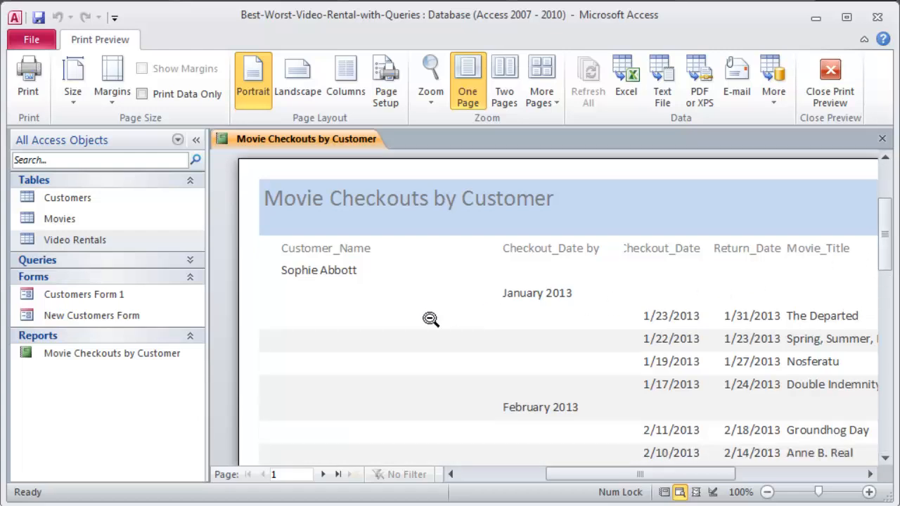
{"action": "mouse_move", "coordinate": [297, 303]}
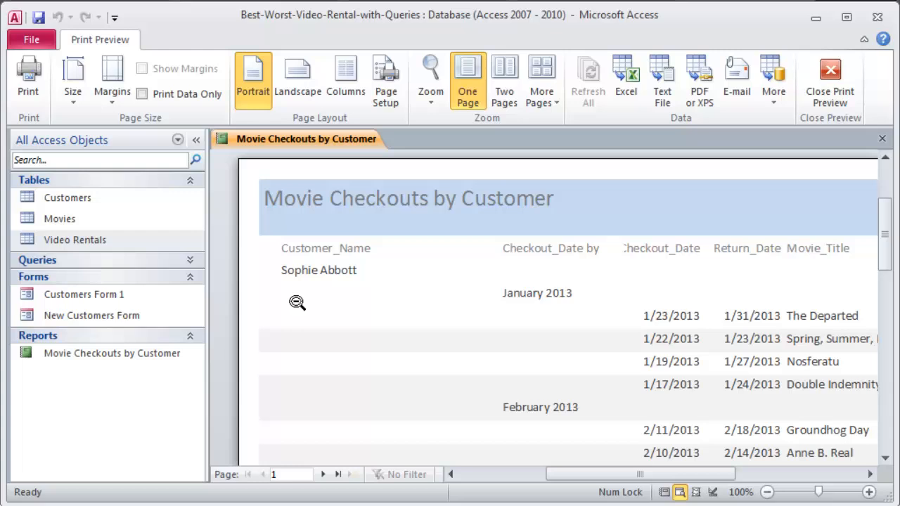
{"action": "mouse_move", "coordinate": [296, 282]}
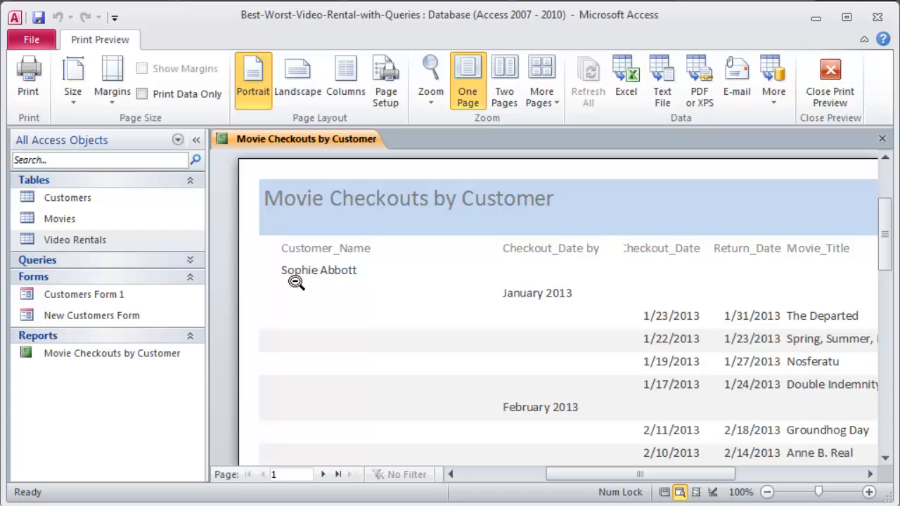
{"action": "mouse_move", "coordinate": [551, 333]}
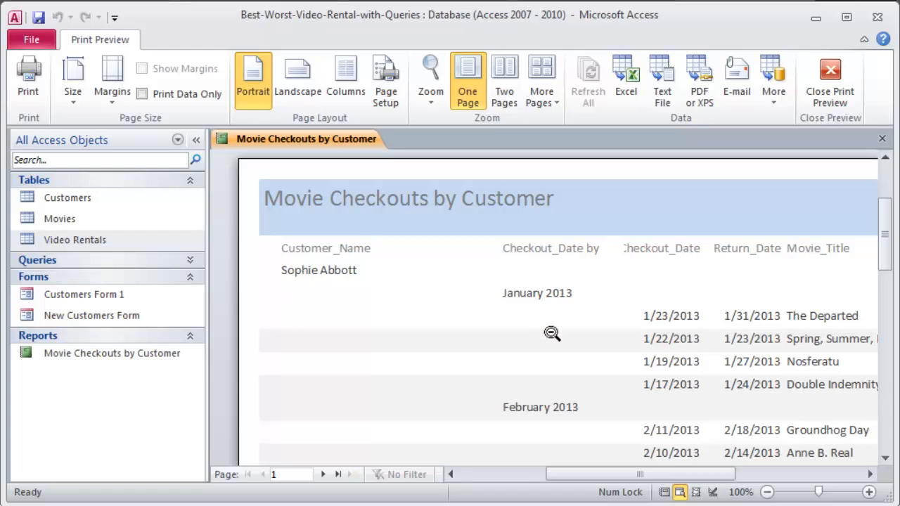
{"action": "mouse_move", "coordinate": [698, 359]}
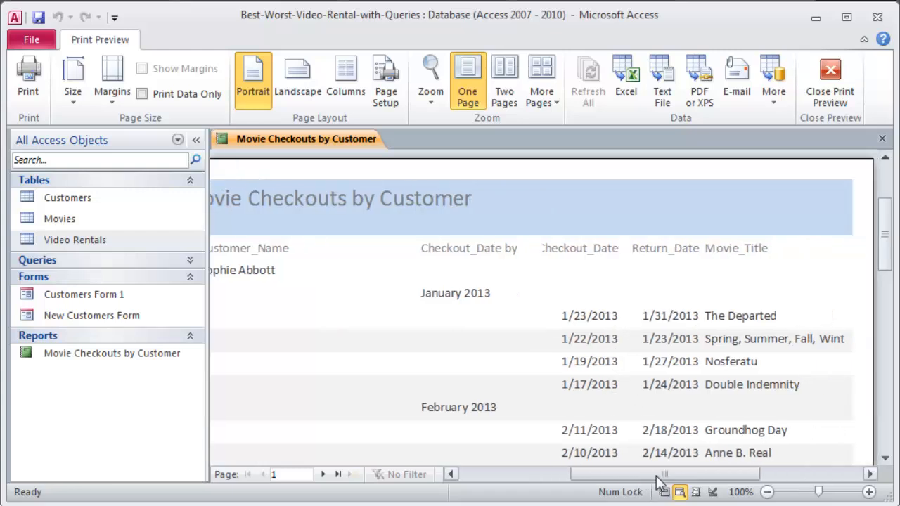
{"action": "scroll", "scroll_direction": "down", "scroll_amount": 3}
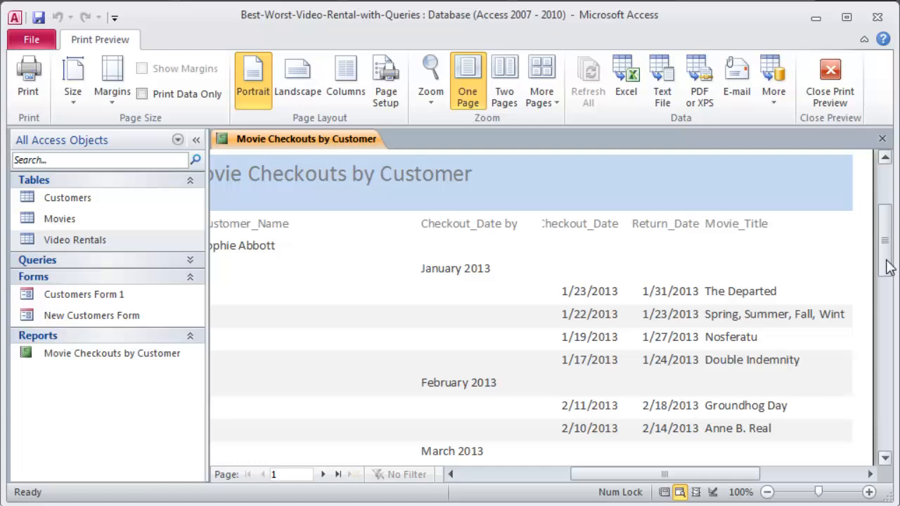
{"action": "scroll", "scroll_direction": "down", "scroll_amount": 3}
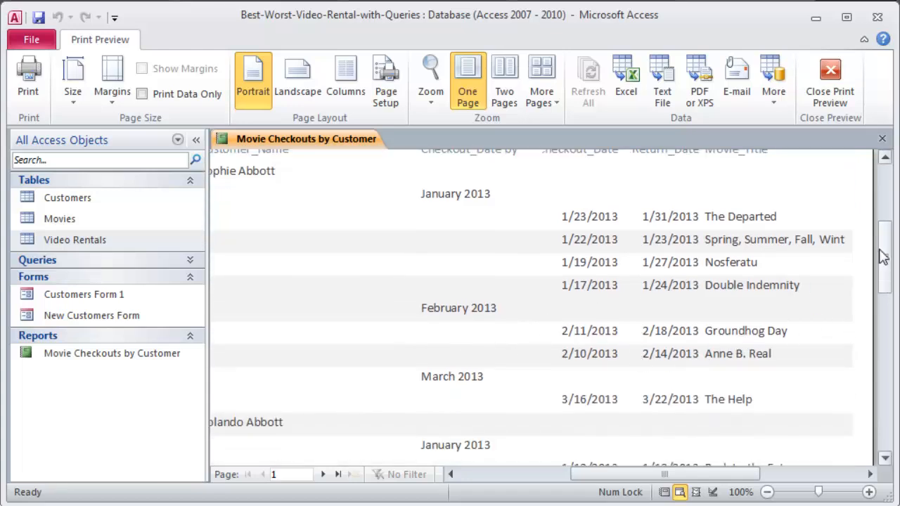
{"action": "scroll", "scroll_direction": "down", "scroll_amount": 3}
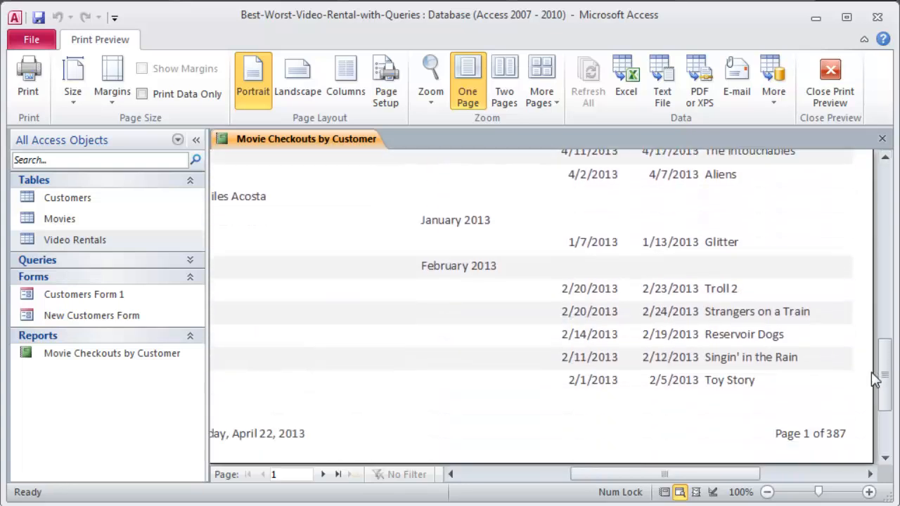
{"action": "scroll", "scroll_direction": "down", "scroll_amount": 3}
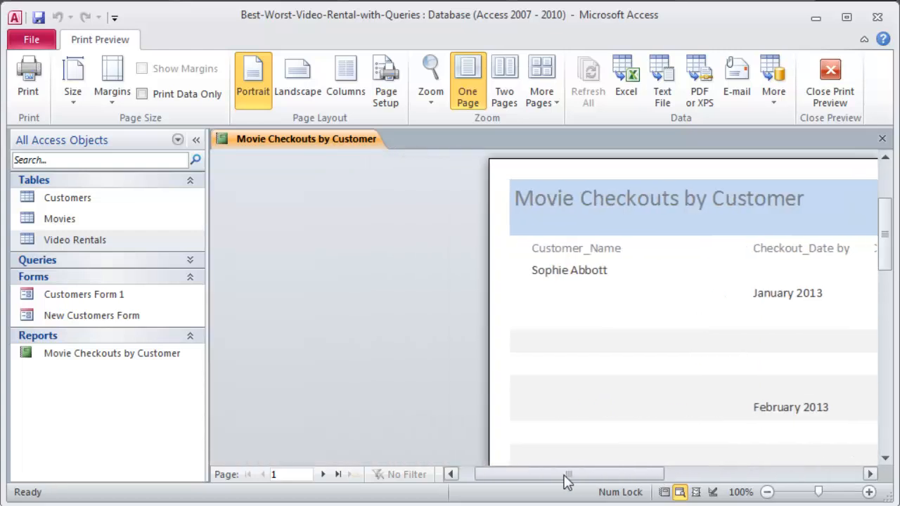
{"action": "left_click_drag", "start_coordinate": [568, 474], "coordinate": [631, 474]}
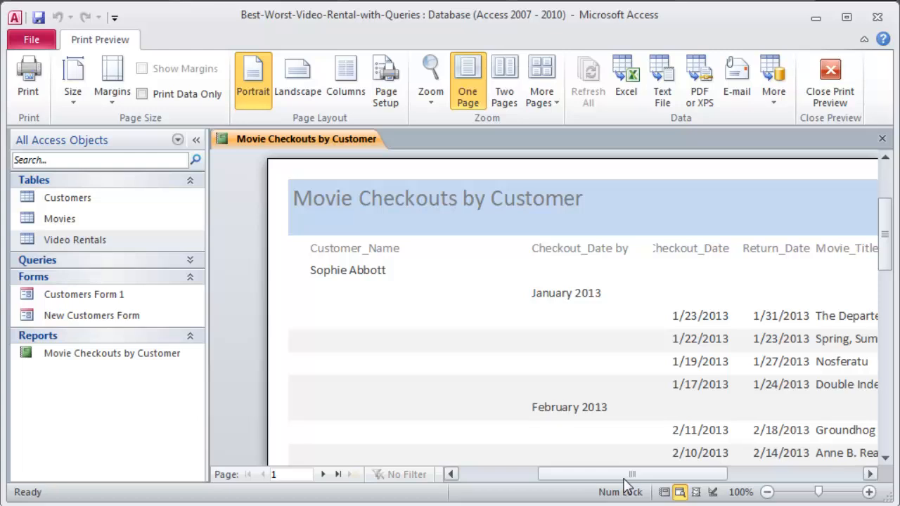
{"action": "mouse_move", "coordinate": [453, 336]}
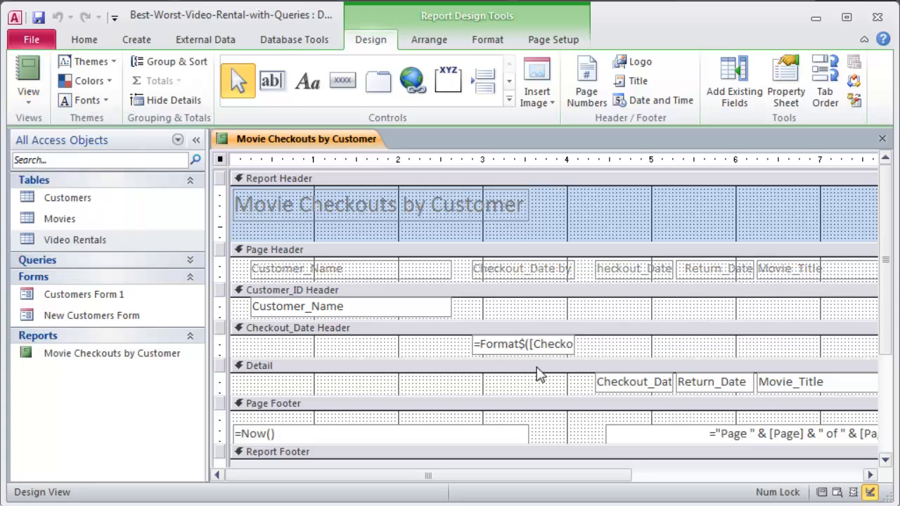
{"action": "mouse_move", "coordinate": [495, 353]}
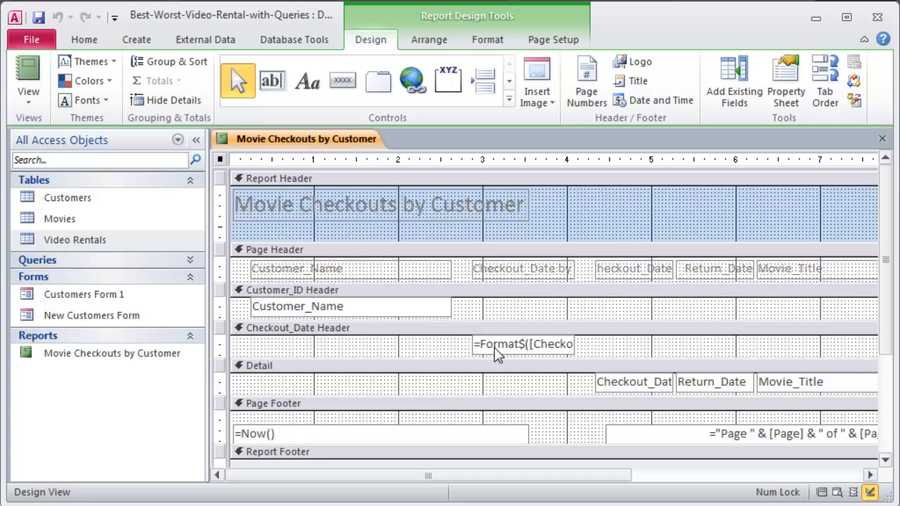
{"action": "mouse_move", "coordinate": [523, 355]}
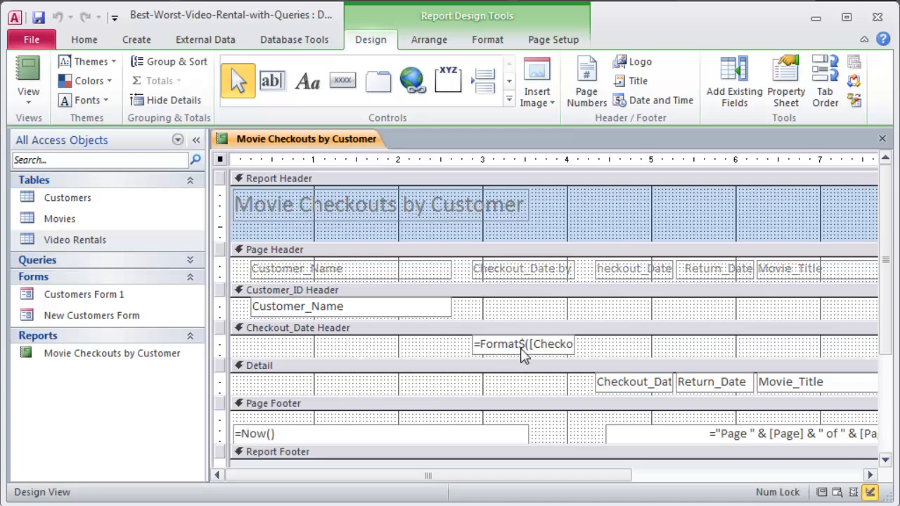
{"action": "mouse_move", "coordinate": [805, 302]}
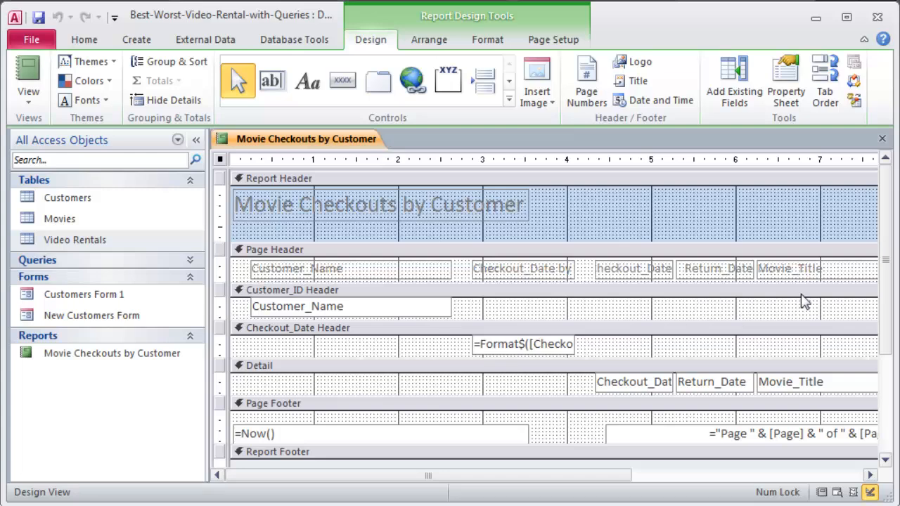
Scroll through the design layout to review the Customer_ID and Checkout_Date header sections
{"action": "scroll", "scroll_direction": "down", "scroll_amount": 3}
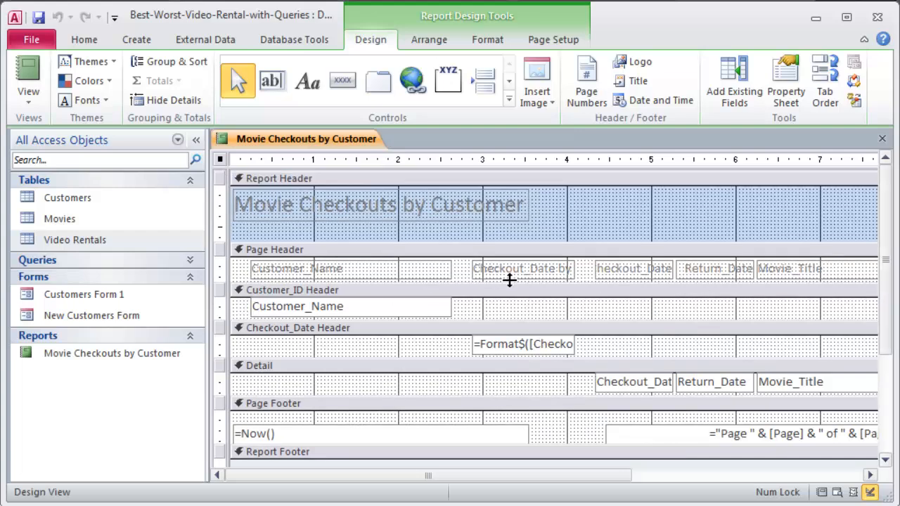
{"action": "mouse_move", "coordinate": [511, 358]}
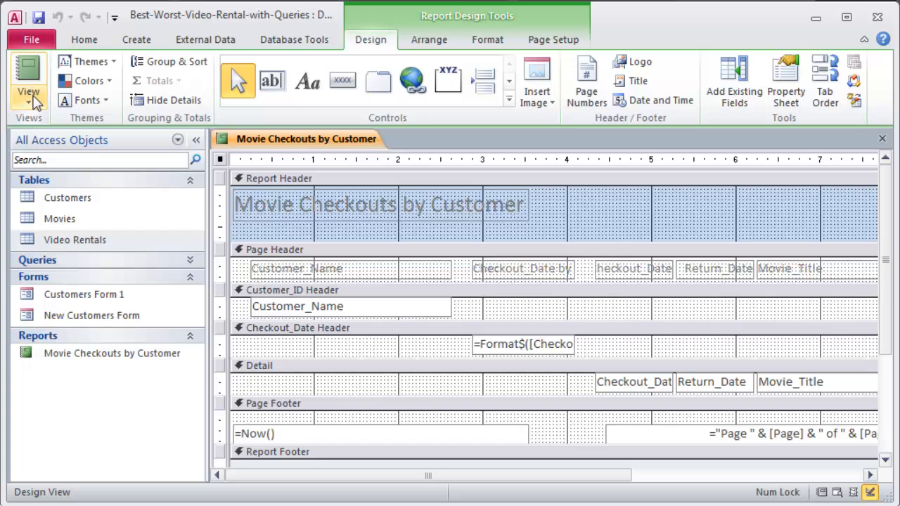
Switch Movie Checkouts by Customer to Report View and browse the navigation pane's queries
{"action": "left_click", "coordinate": [28, 77]}
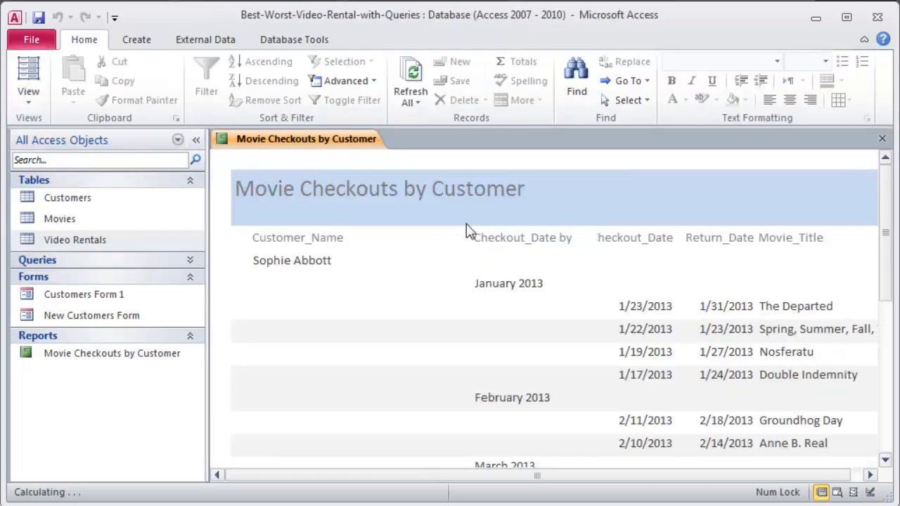
{"action": "scroll", "scroll_direction": "down", "scroll_amount": 3}
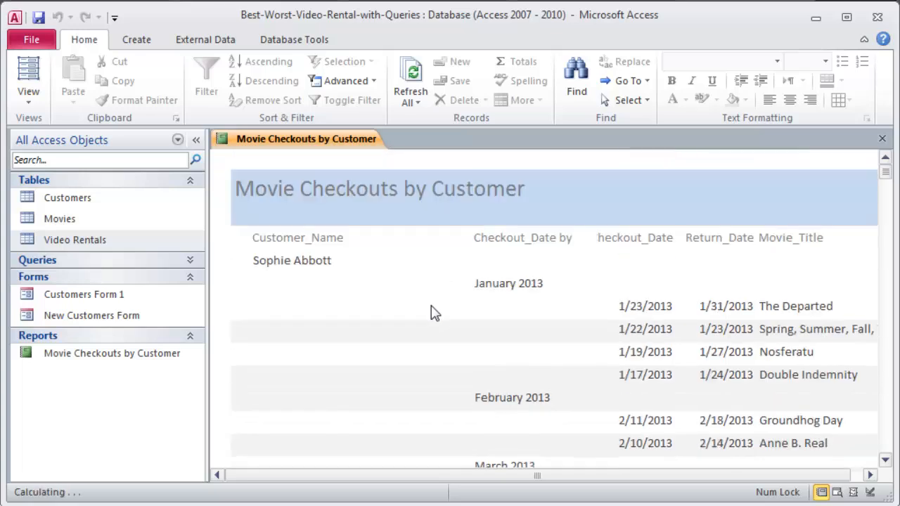
{"action": "left_click", "coordinate": [112, 352]}
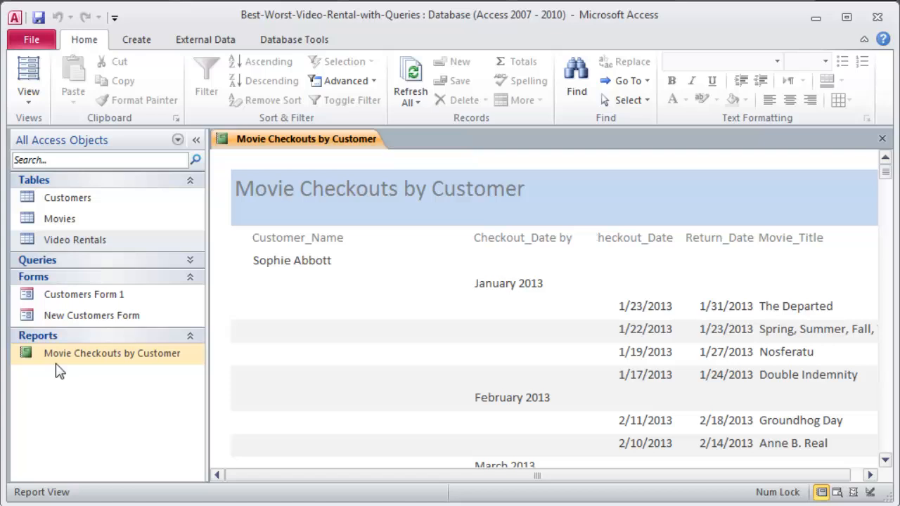
{"action": "mouse_move", "coordinate": [63, 355]}
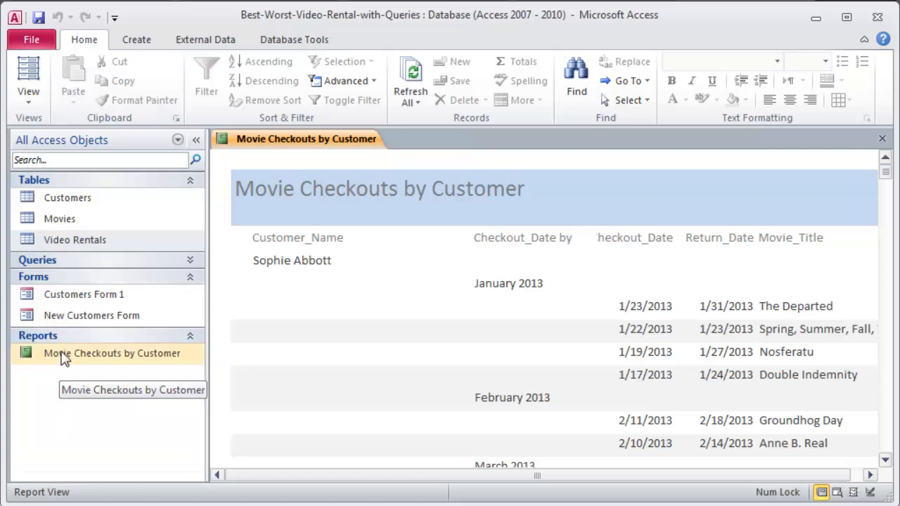
{"action": "mouse_move", "coordinate": [65, 362]}
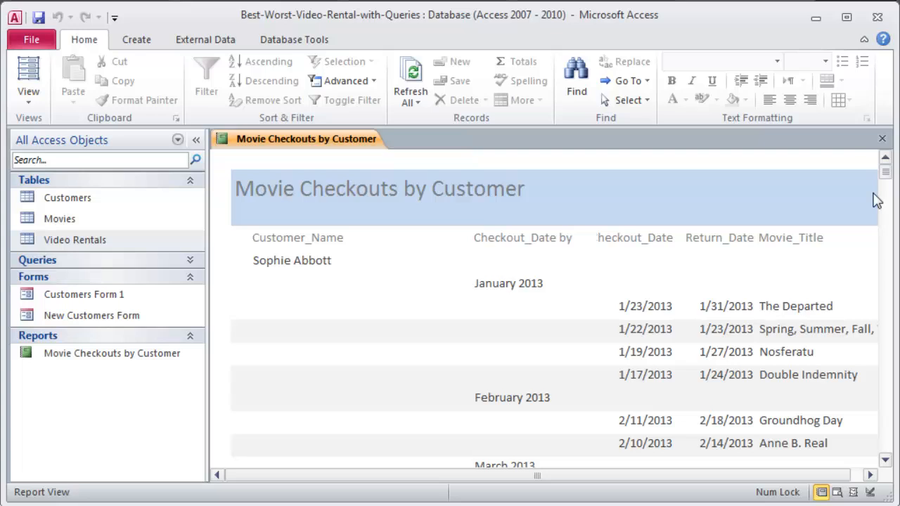
{"action": "mouse_move", "coordinate": [92, 315]}
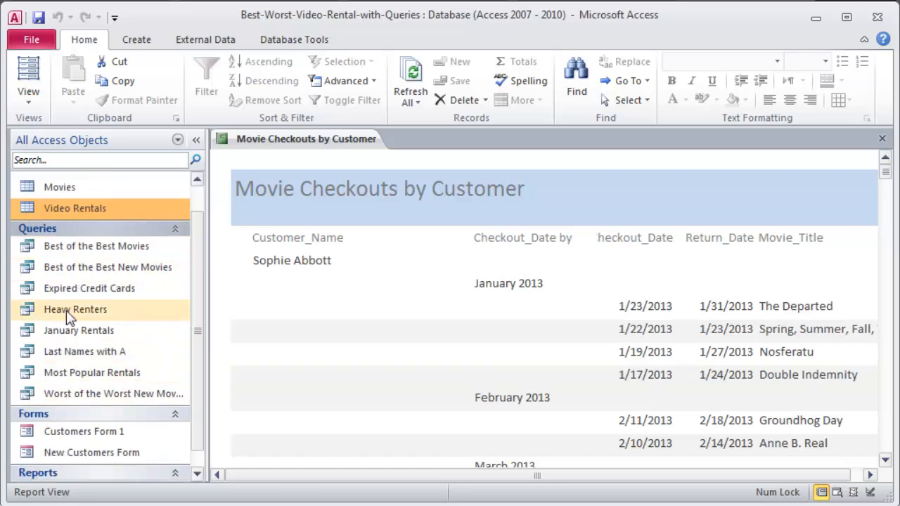
{"action": "mouse_move", "coordinate": [84, 351]}
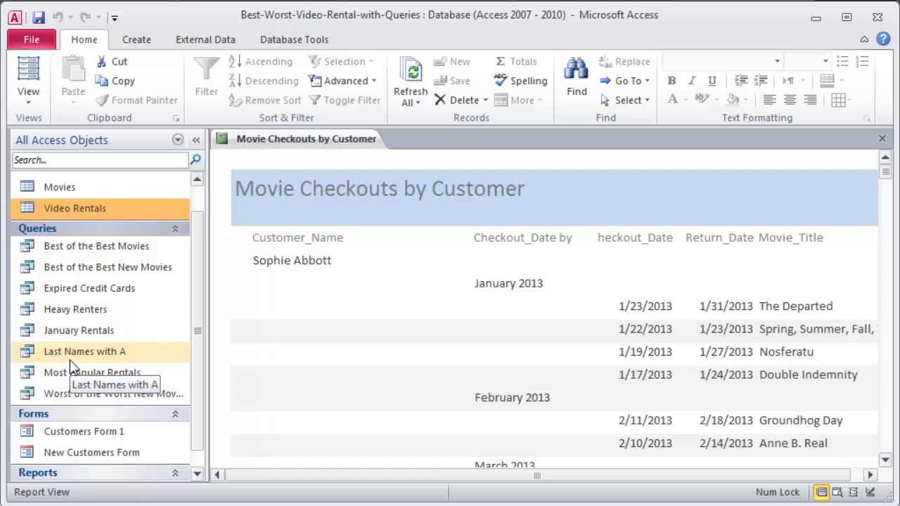
{"action": "mouse_move", "coordinate": [65, 365]}
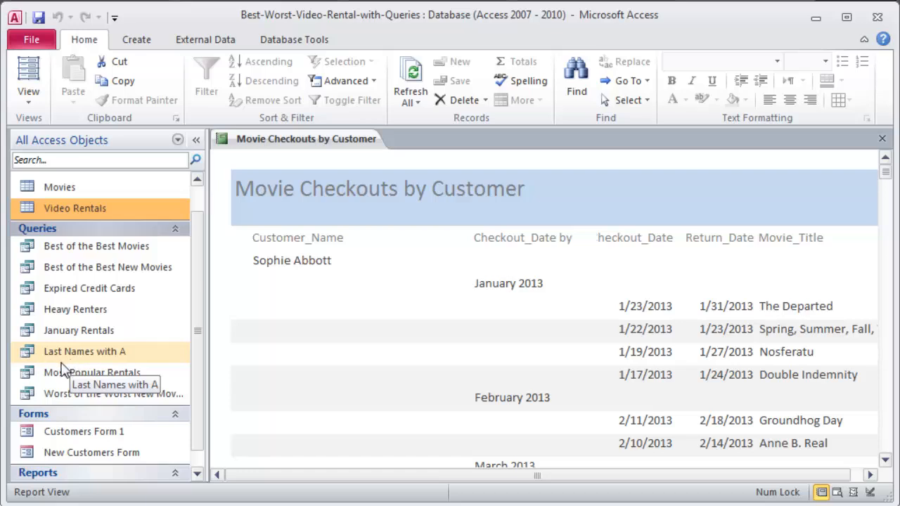